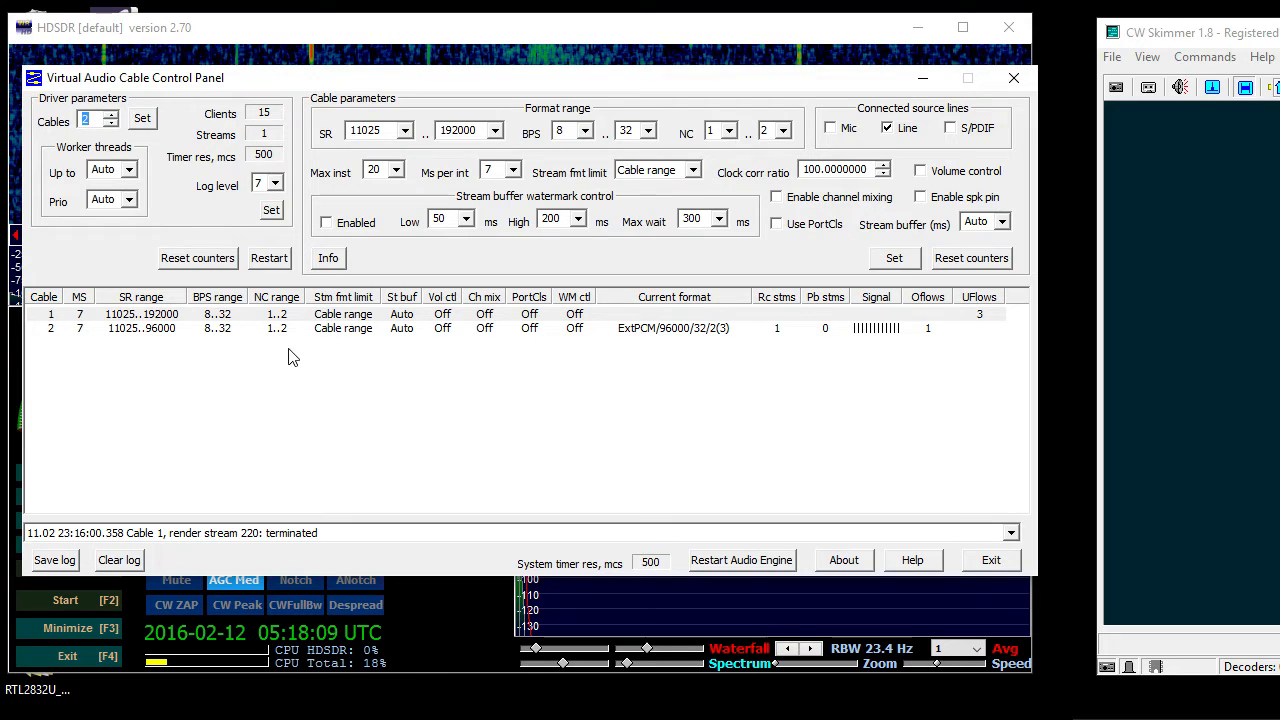
pyautogui.moveTo(314, 372)
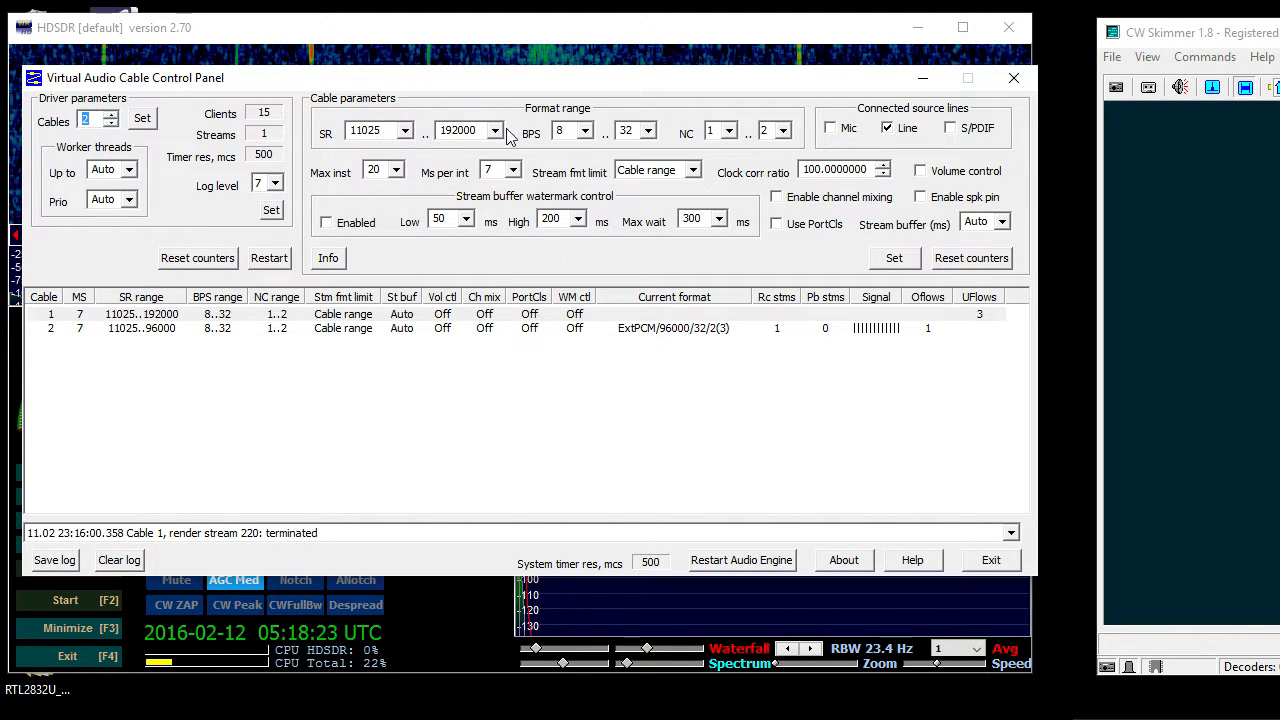
# Review the sound card selection in Options and leave it unchanged
pyautogui.click(494, 130)
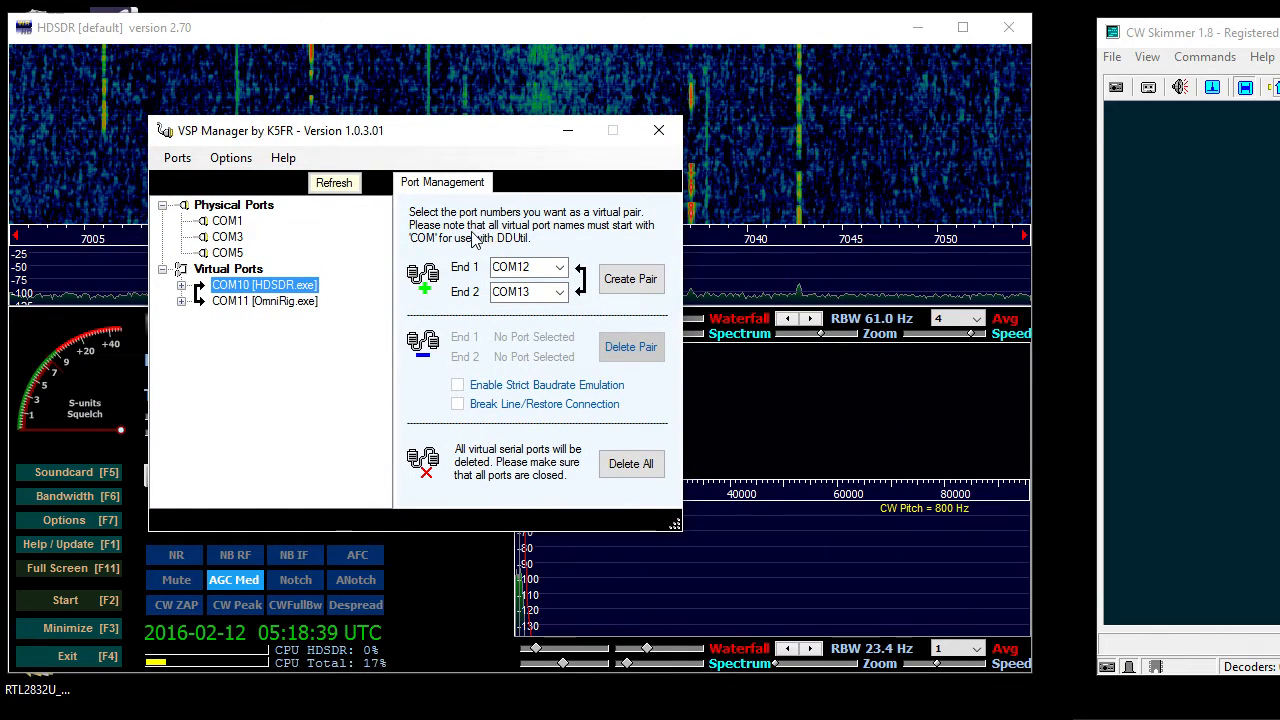
pyautogui.moveTo(372, 296)
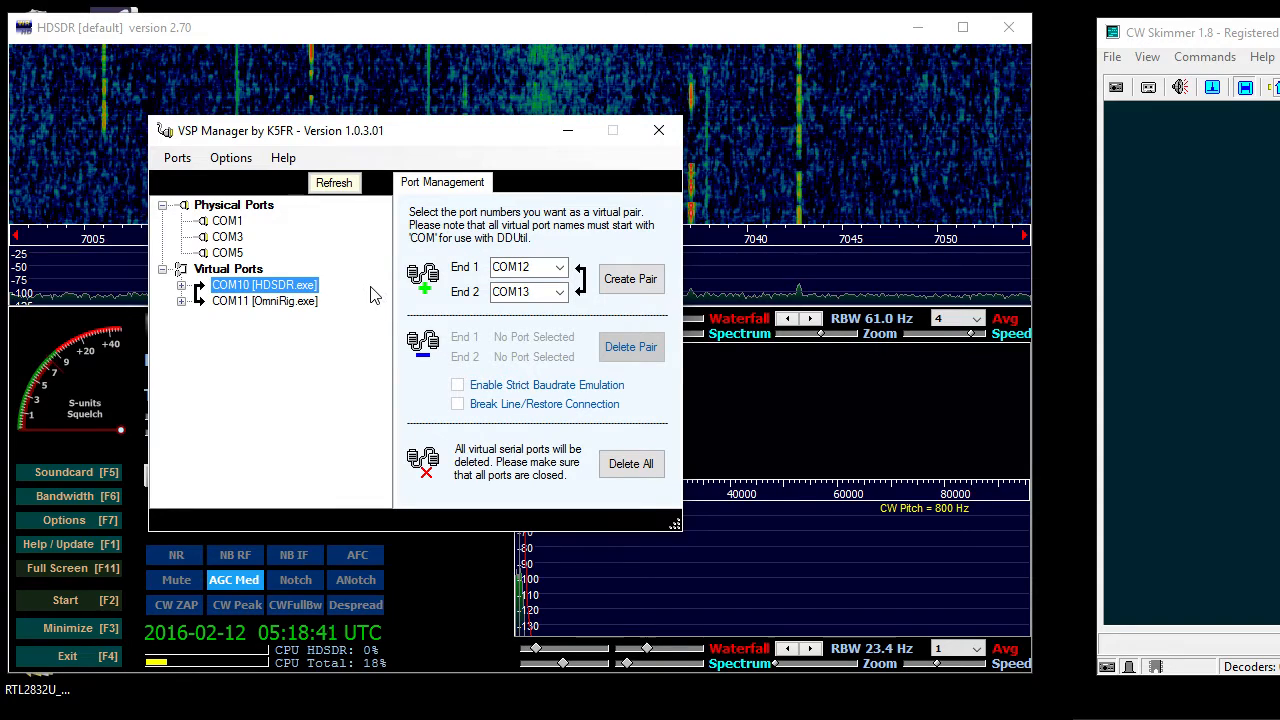
pyautogui.moveTo(370, 304)
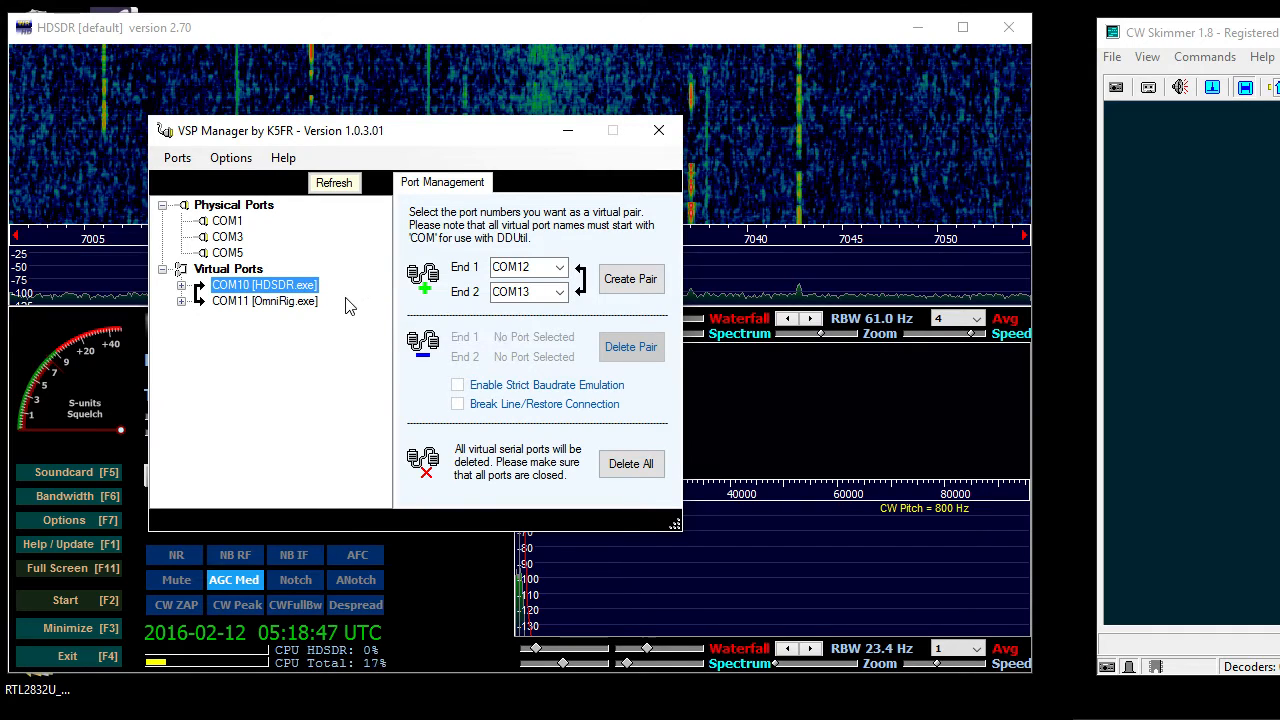
pyautogui.moveTo(482, 262)
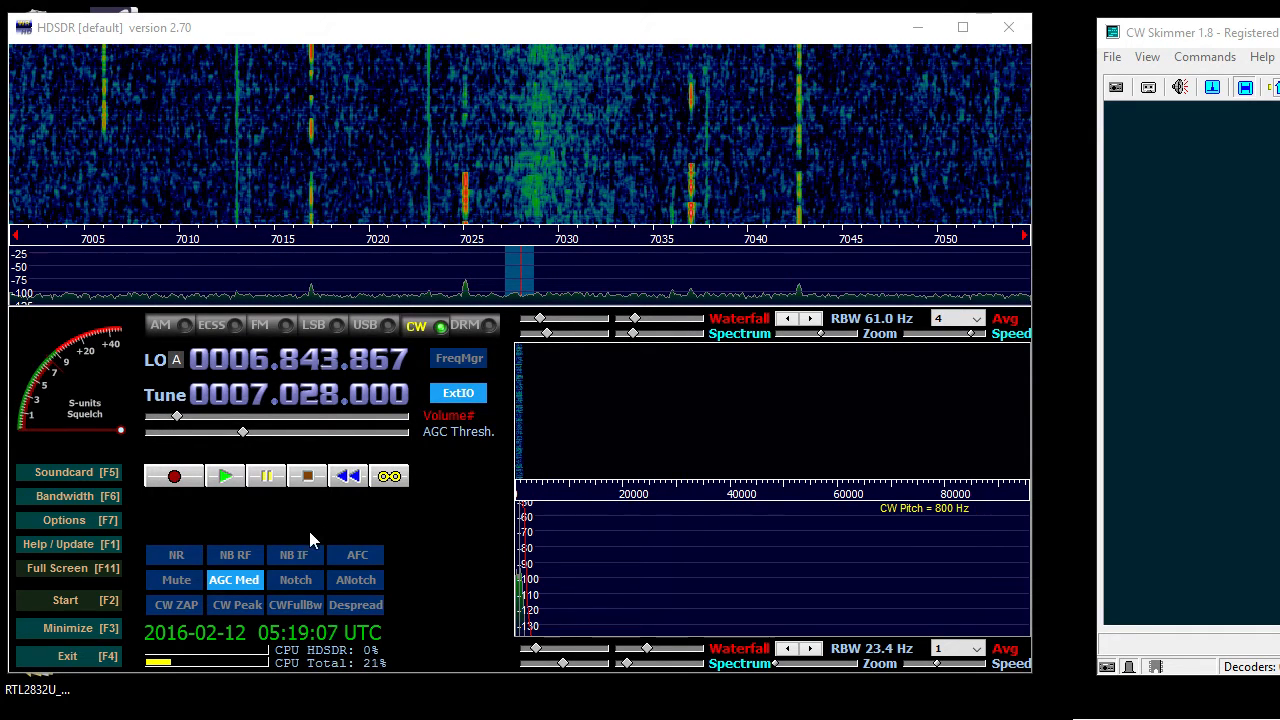
pyautogui.click(64, 472)
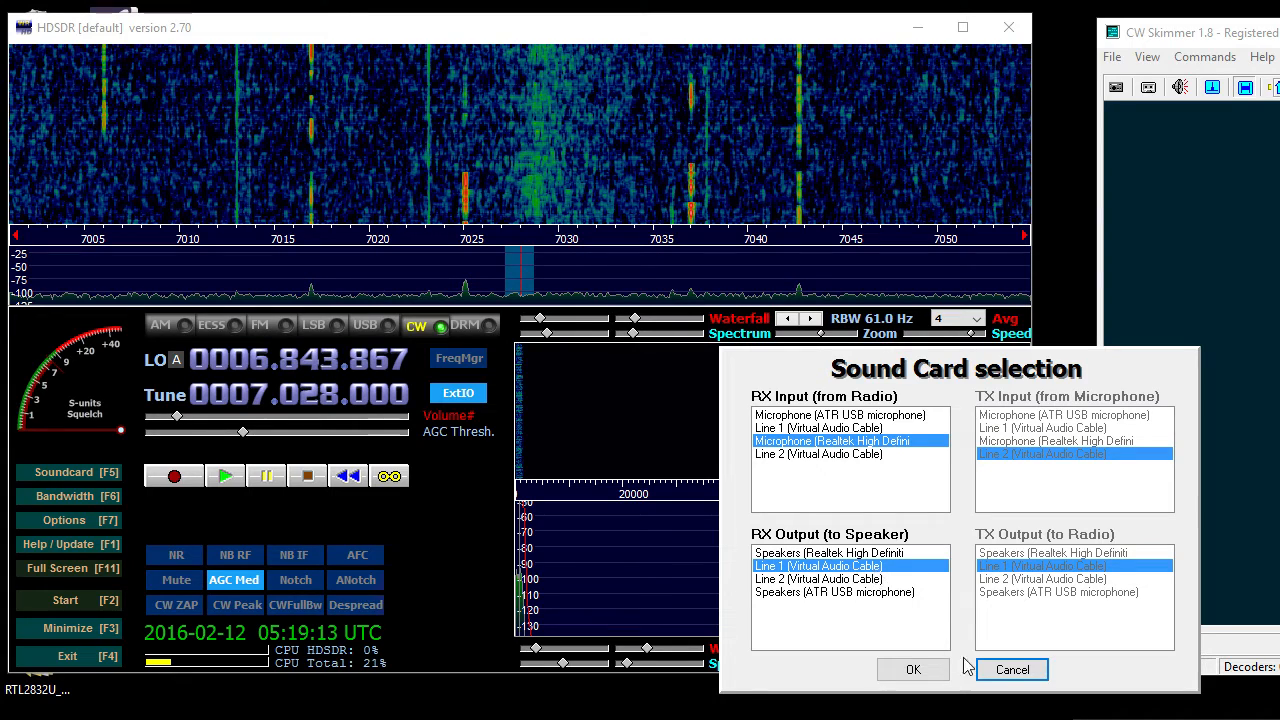
pyautogui.click(912, 668)
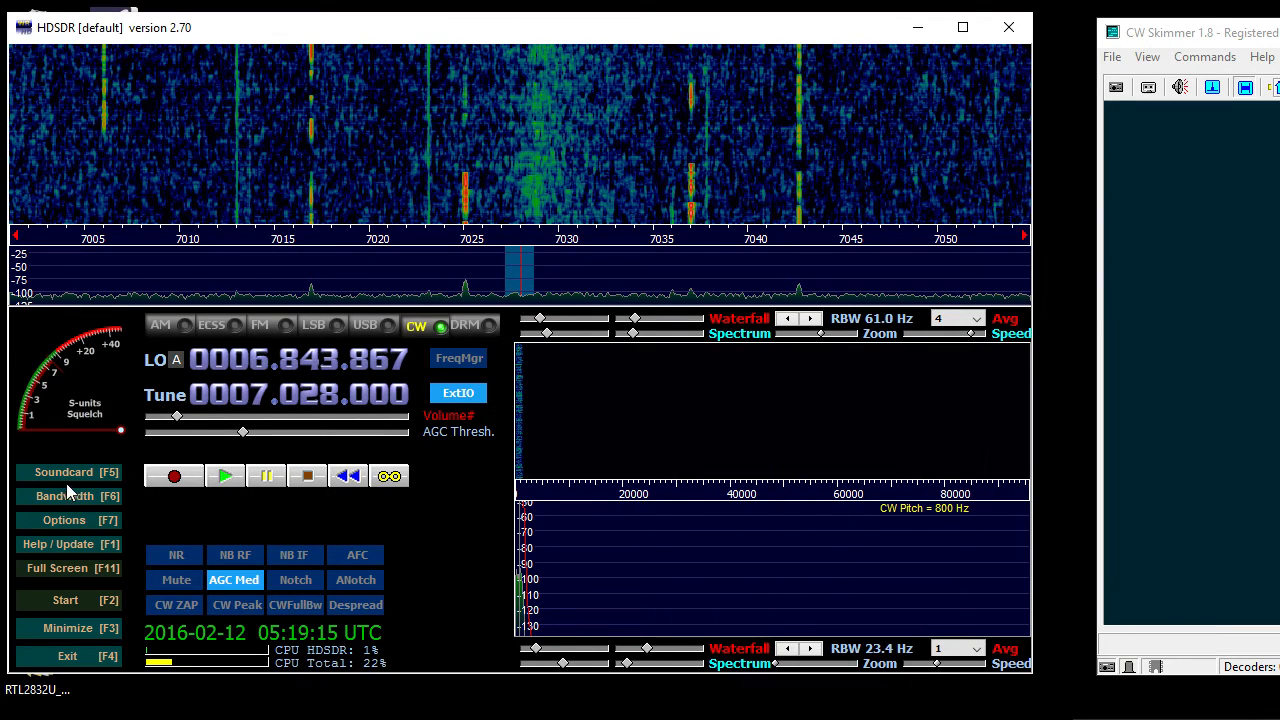
# Review the sampling rate settings and leave them unchanged
pyautogui.click(64, 496)
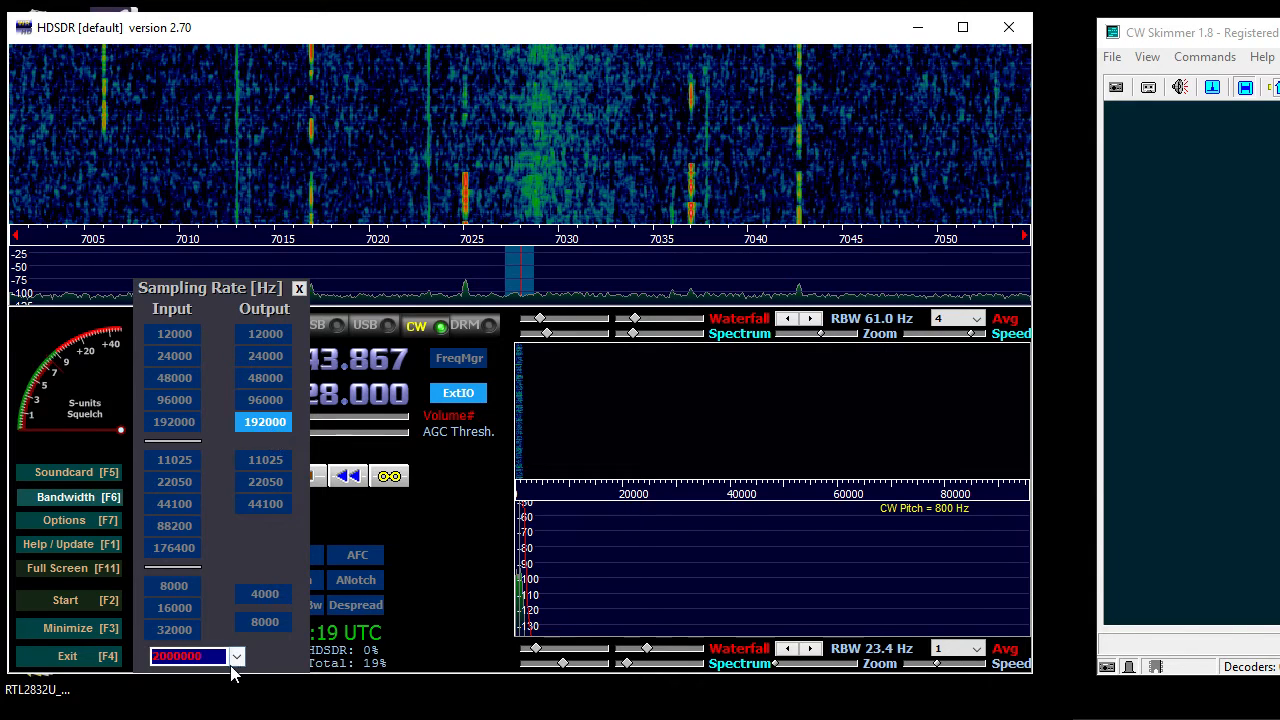
pyautogui.click(236, 656)
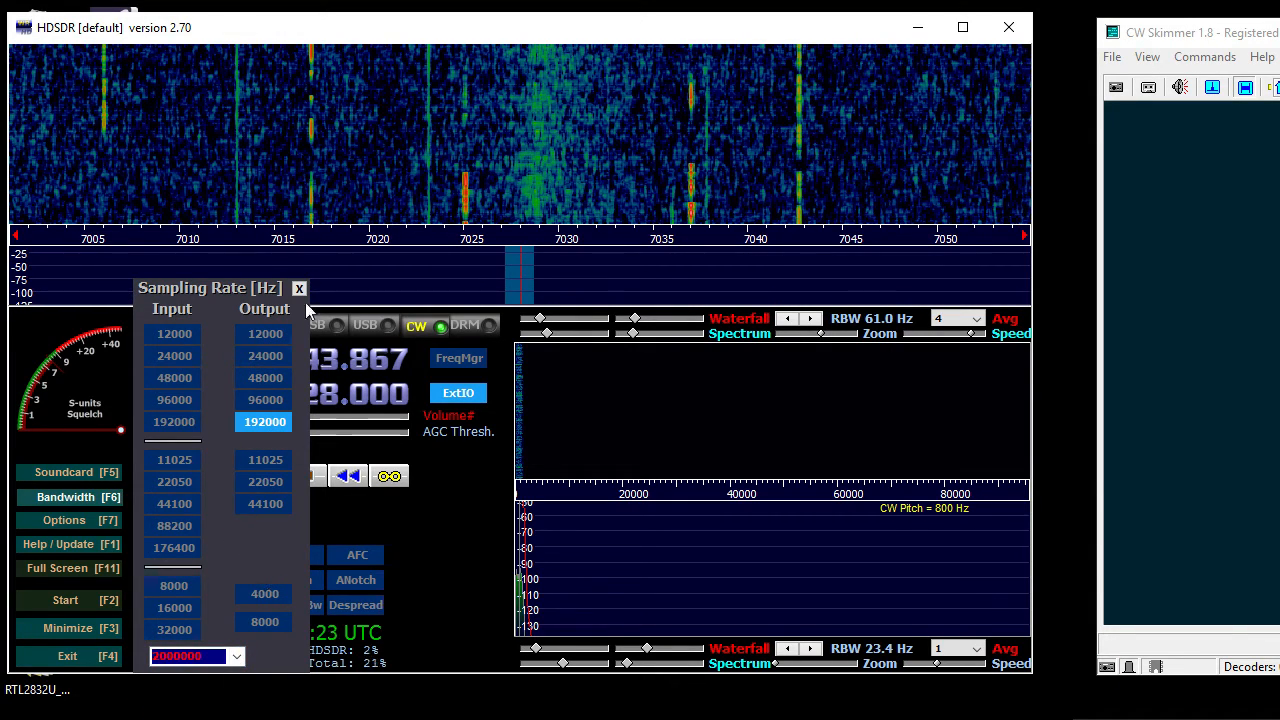
pyautogui.click(300, 288)
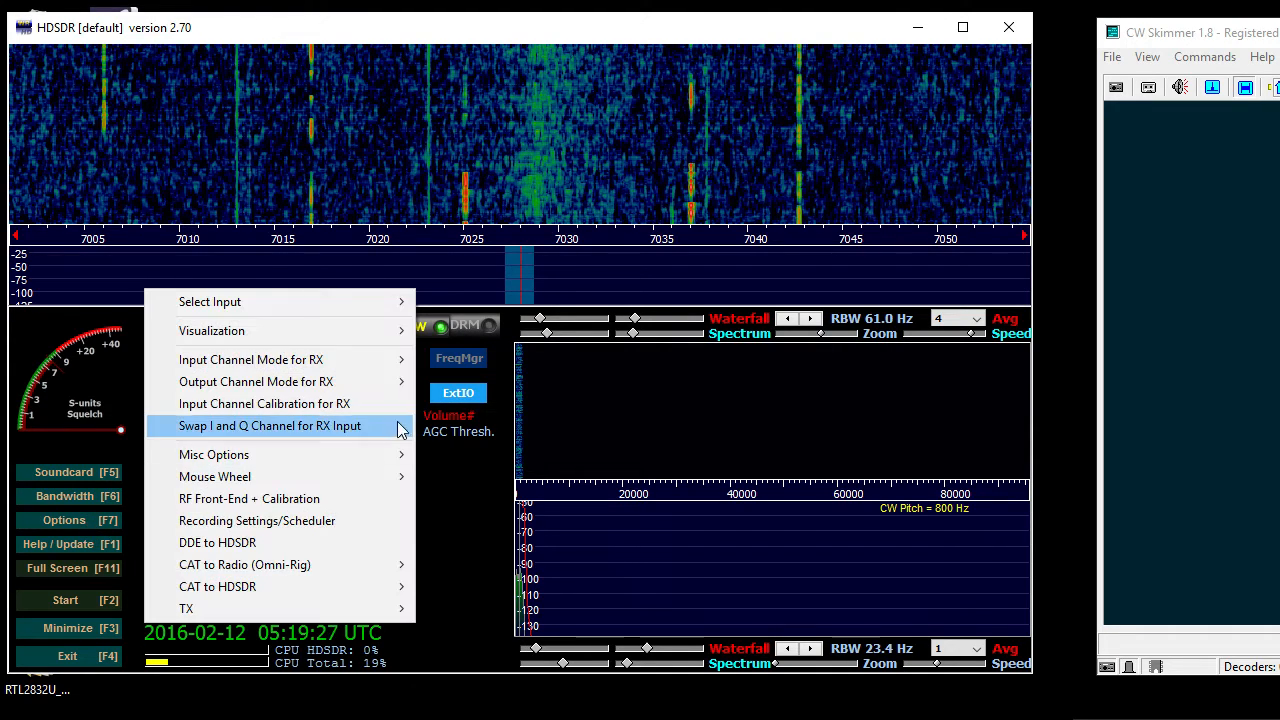
pyautogui.moveTo(210, 300)
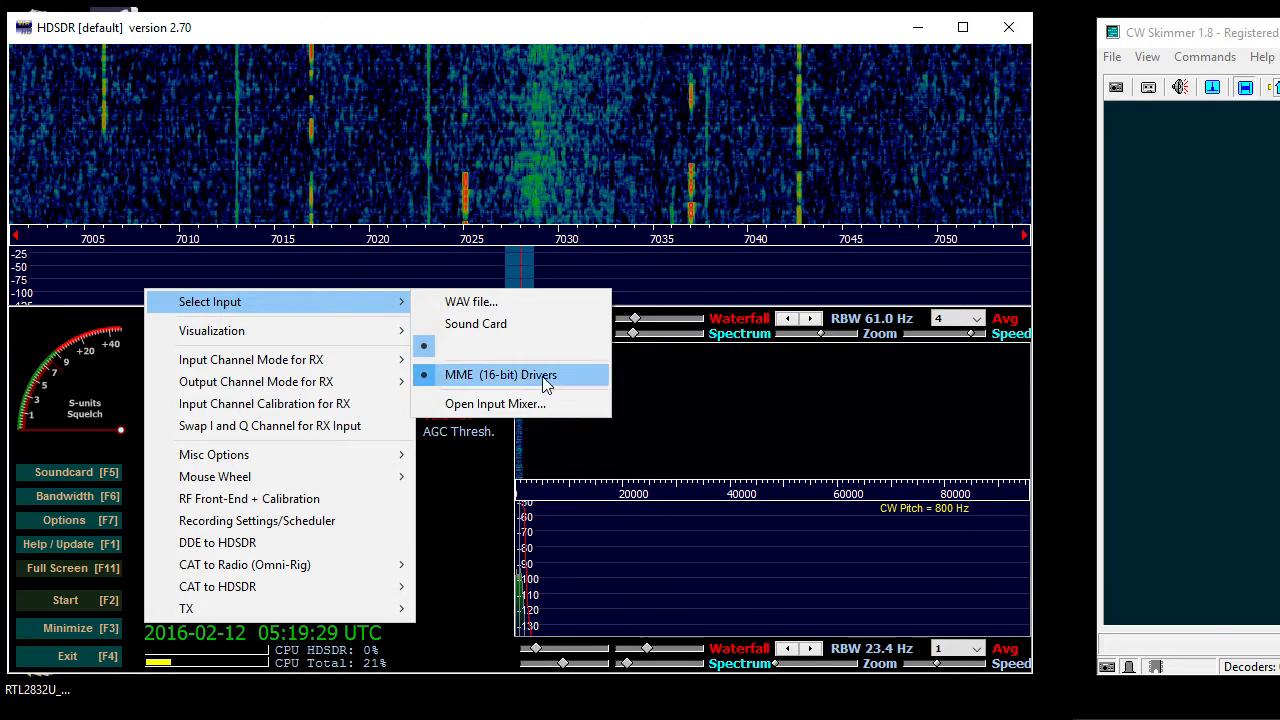
pyautogui.moveTo(500, 346)
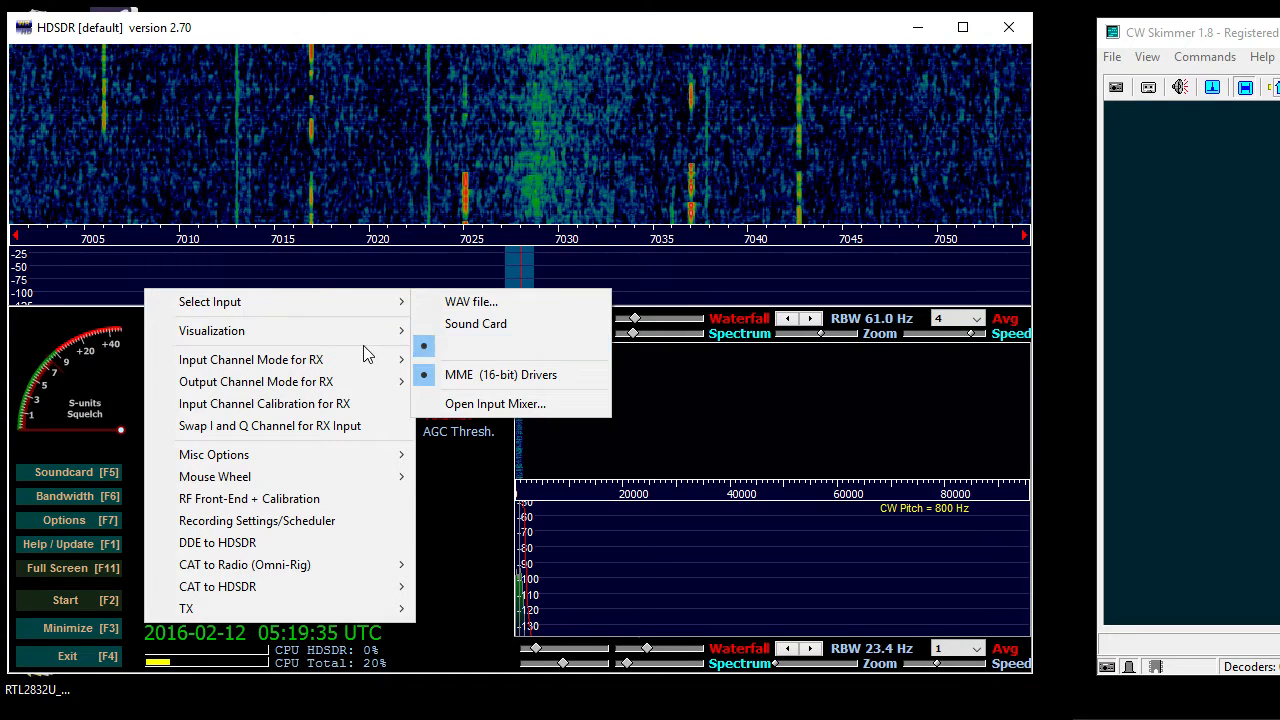
pyautogui.moveTo(252, 360)
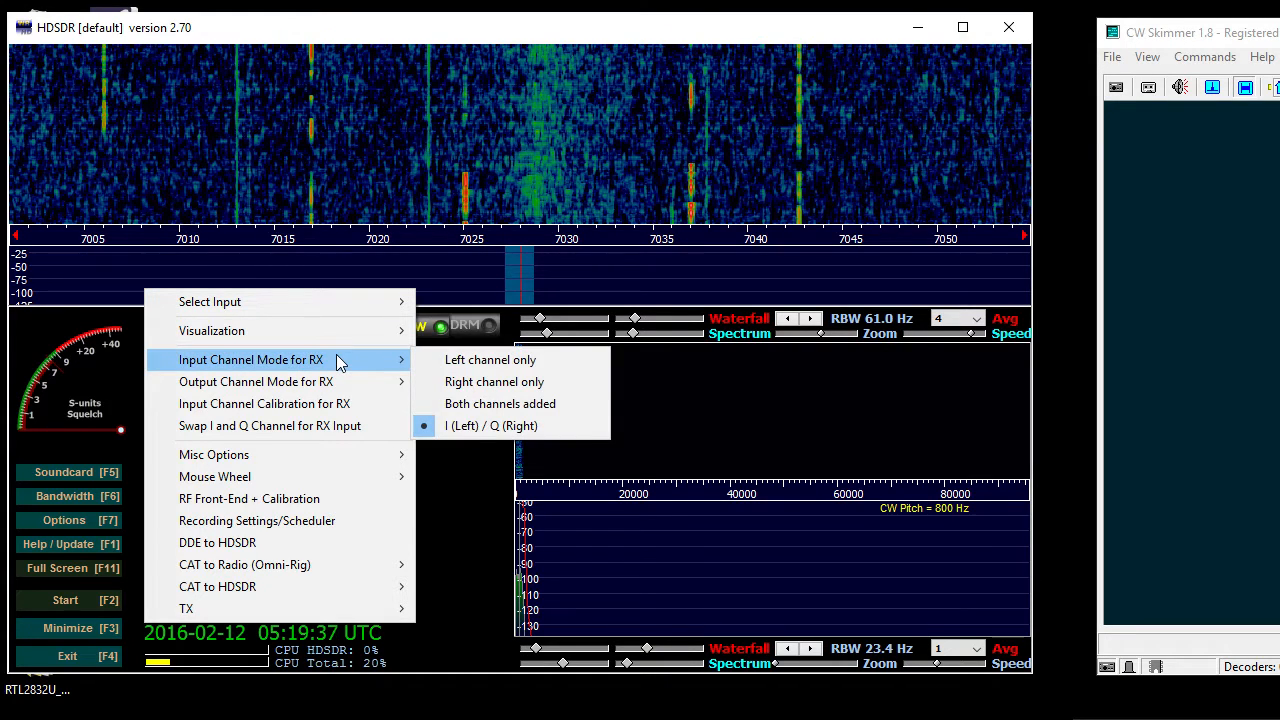
pyautogui.moveTo(256, 380)
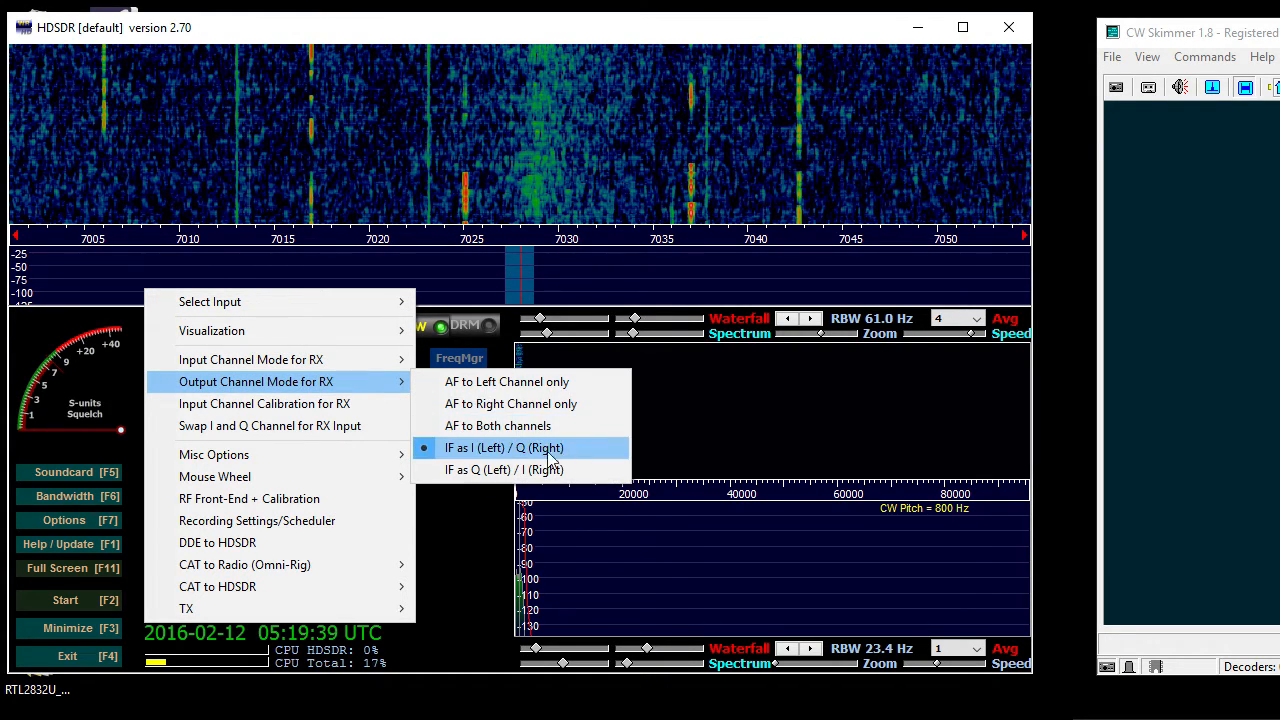
pyautogui.moveTo(512, 460)
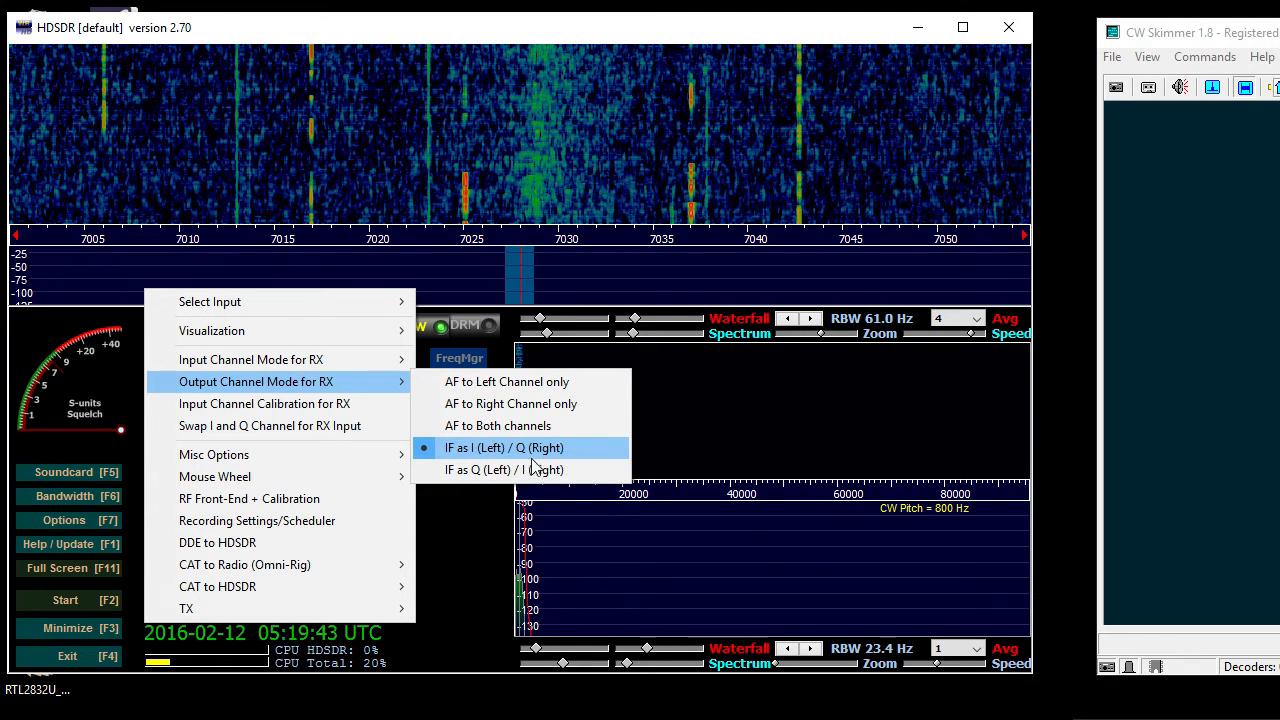
pyautogui.moveTo(496, 424)
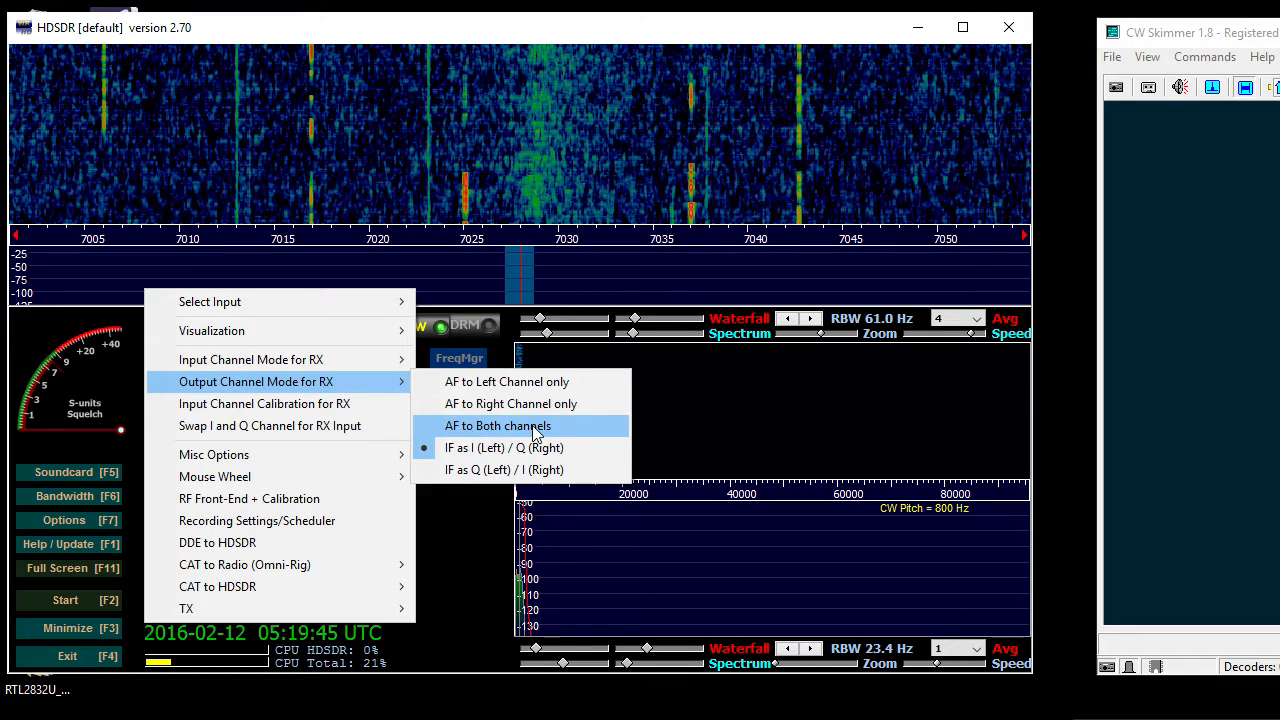
pyautogui.moveTo(504, 448)
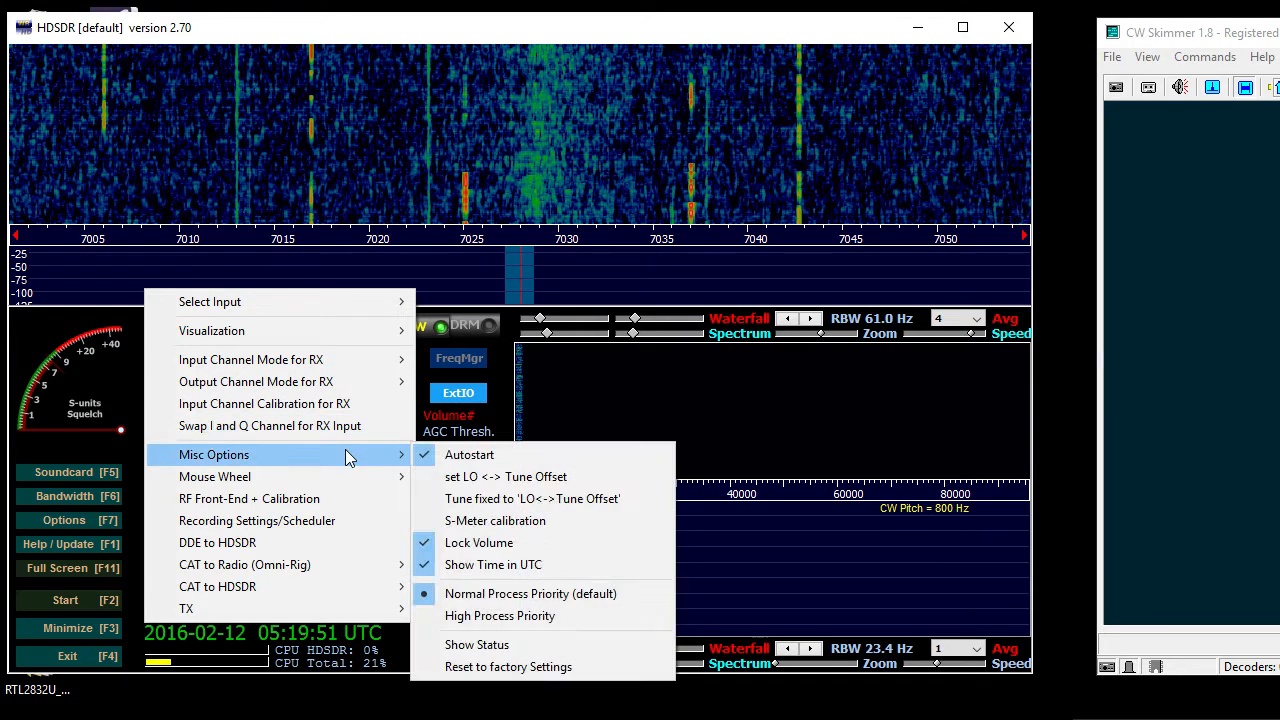
pyautogui.moveTo(500, 454)
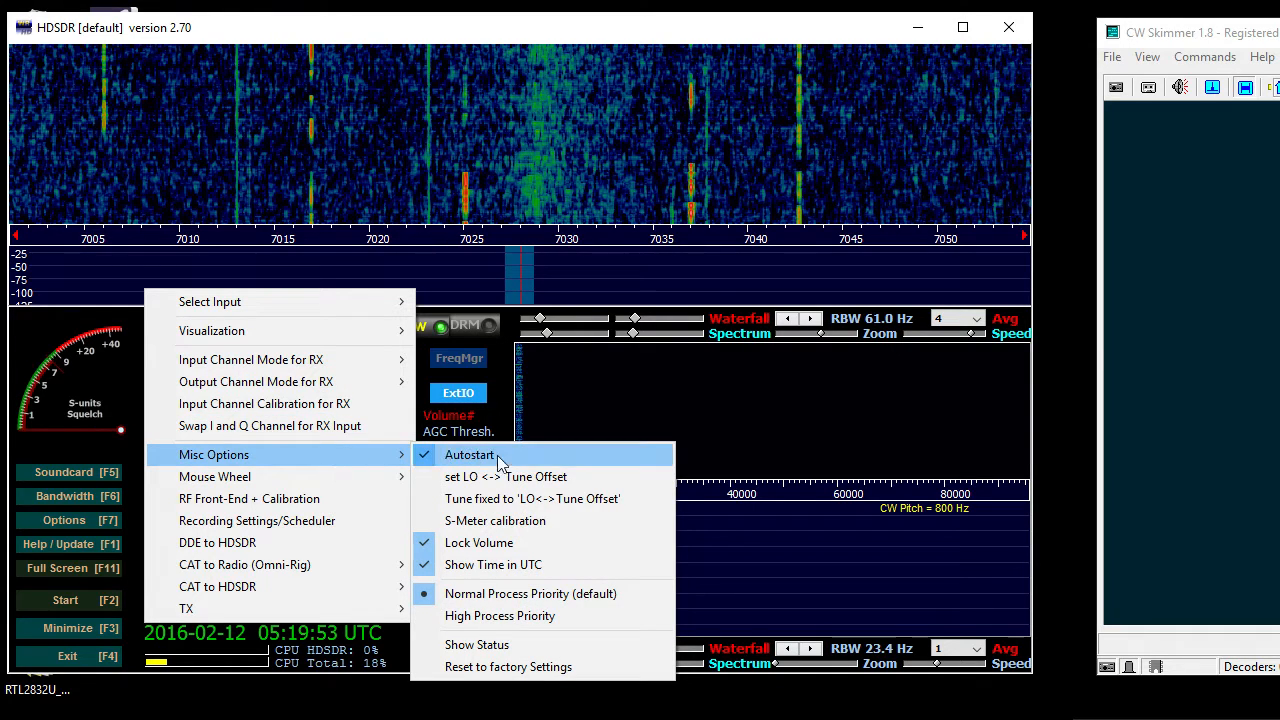
pyautogui.moveTo(560, 564)
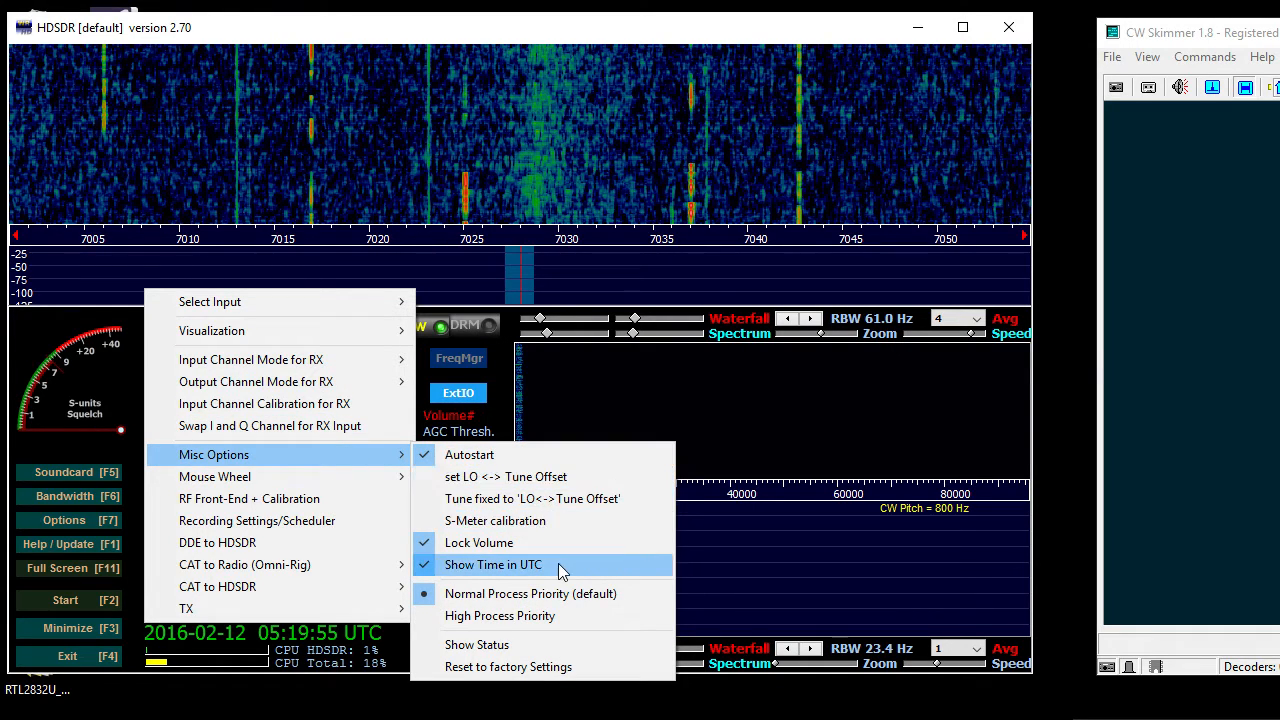
pyautogui.moveTo(560, 542)
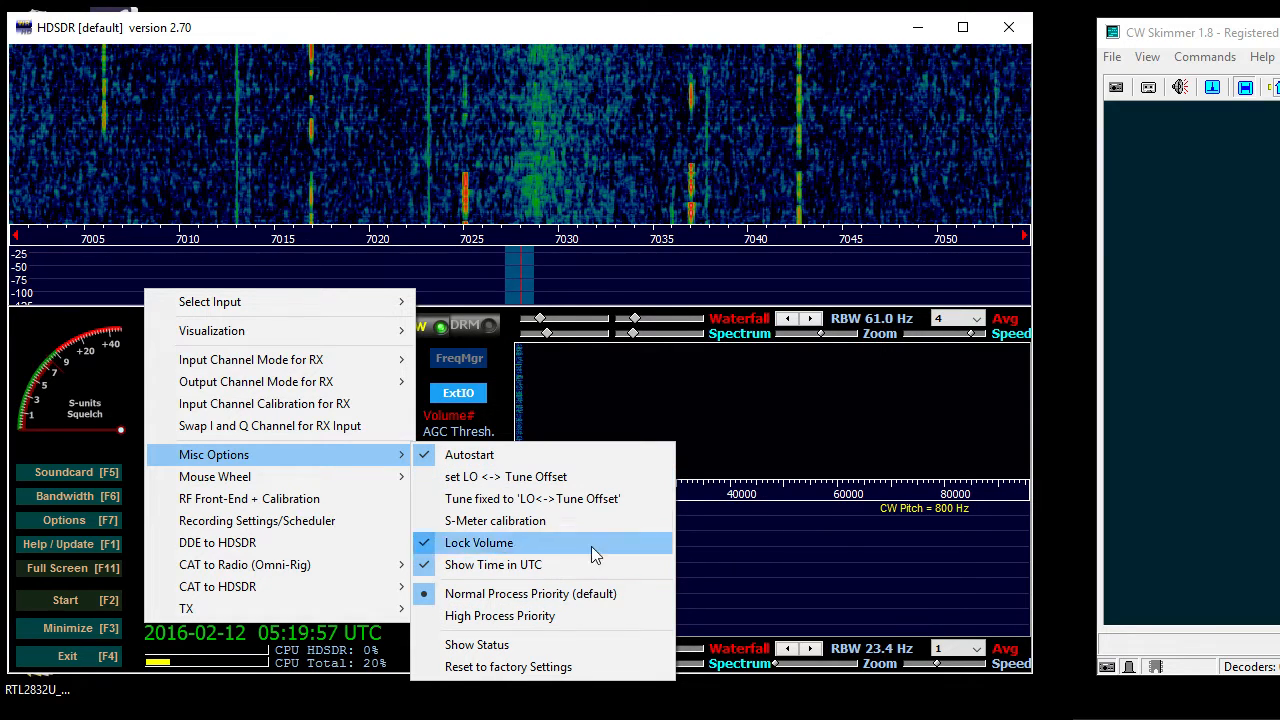
pyautogui.moveTo(248, 498)
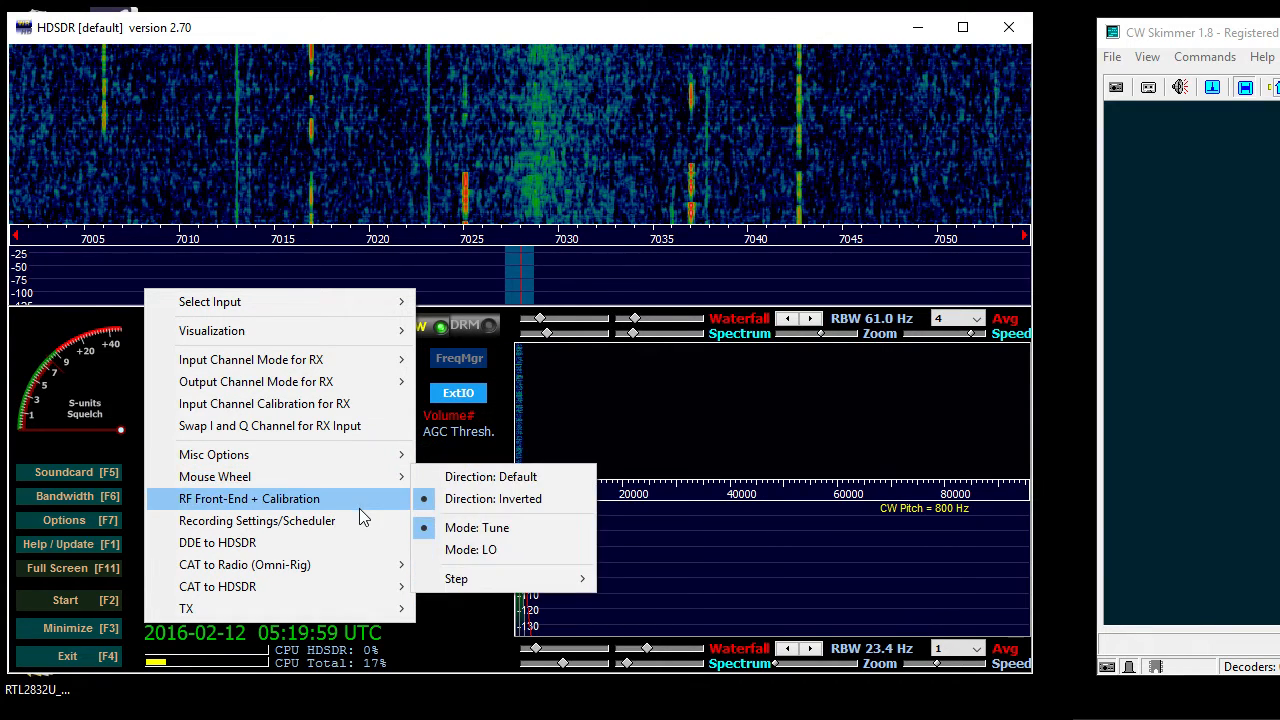
pyautogui.moveTo(244, 564)
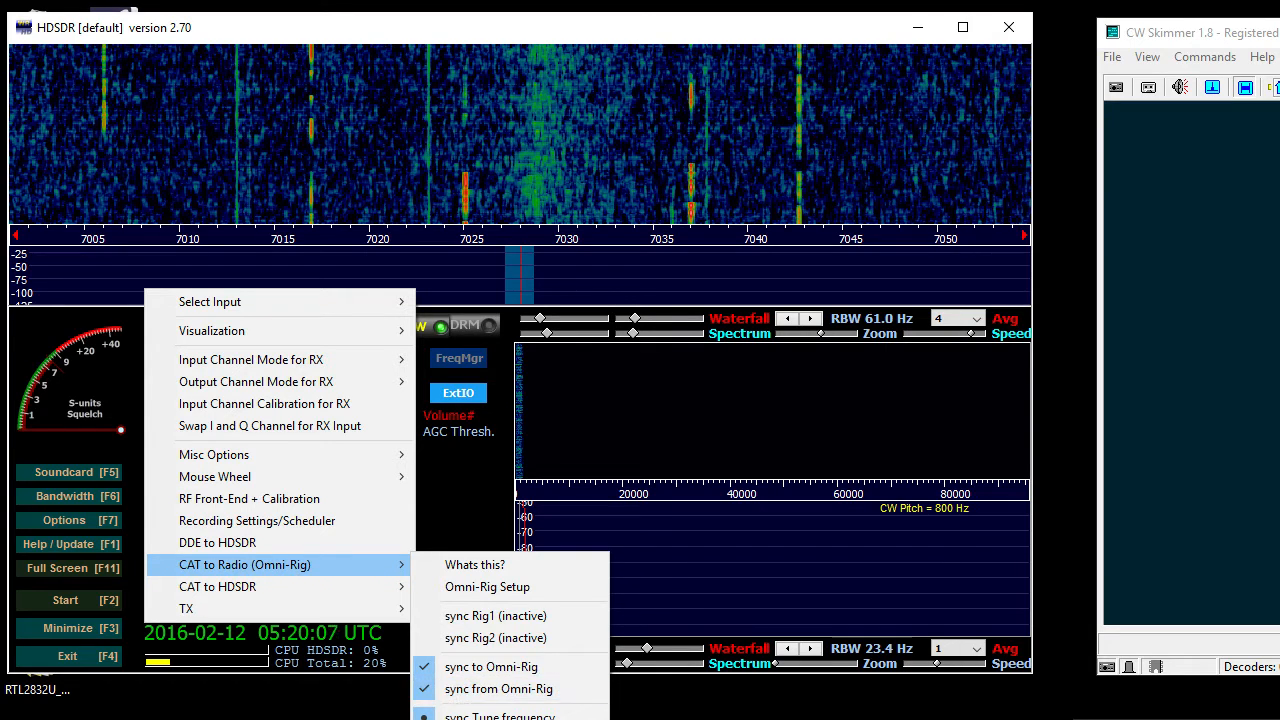
pyautogui.moveTo(216, 586)
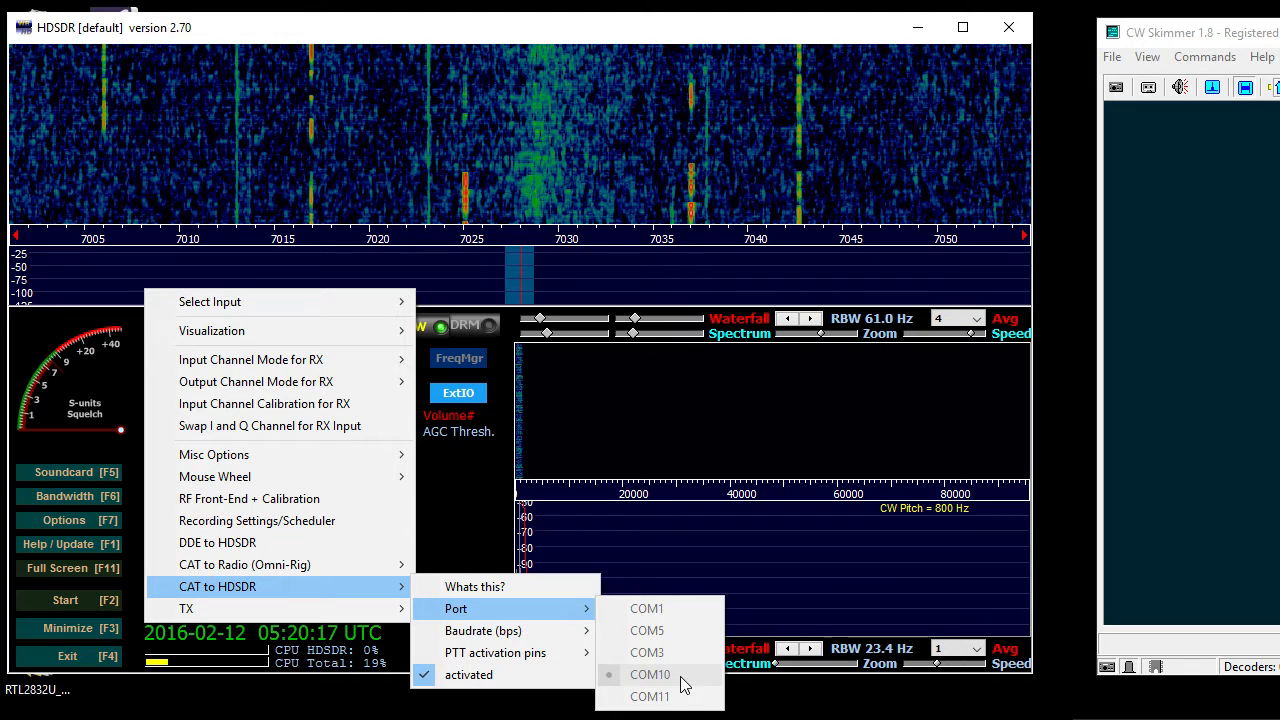
pyautogui.moveTo(484, 630)
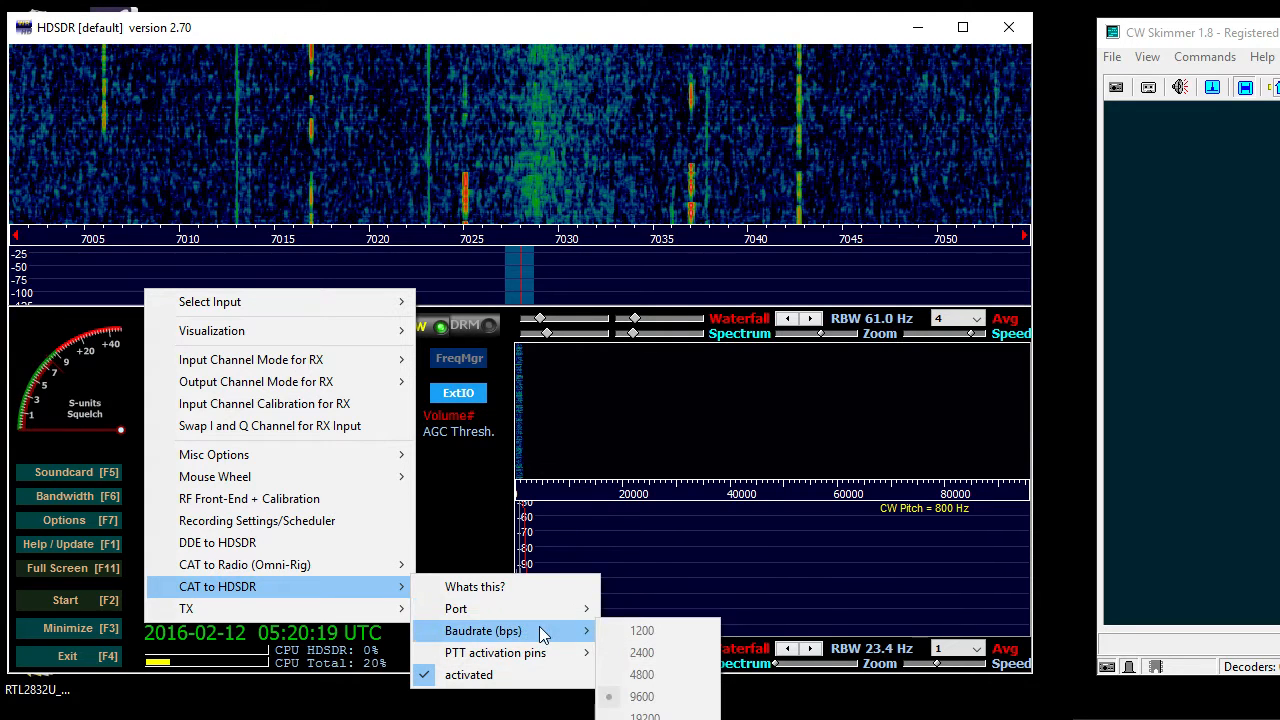
pyautogui.moveTo(496, 652)
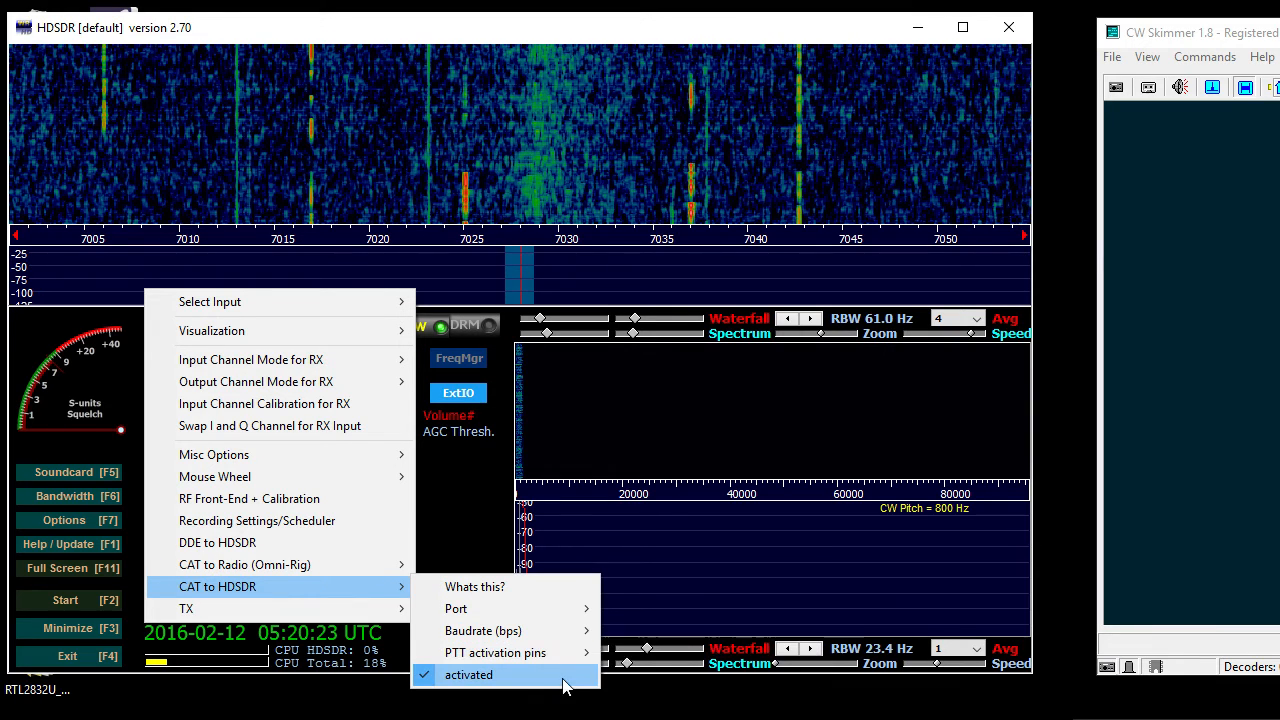
pyautogui.moveTo(464, 504)
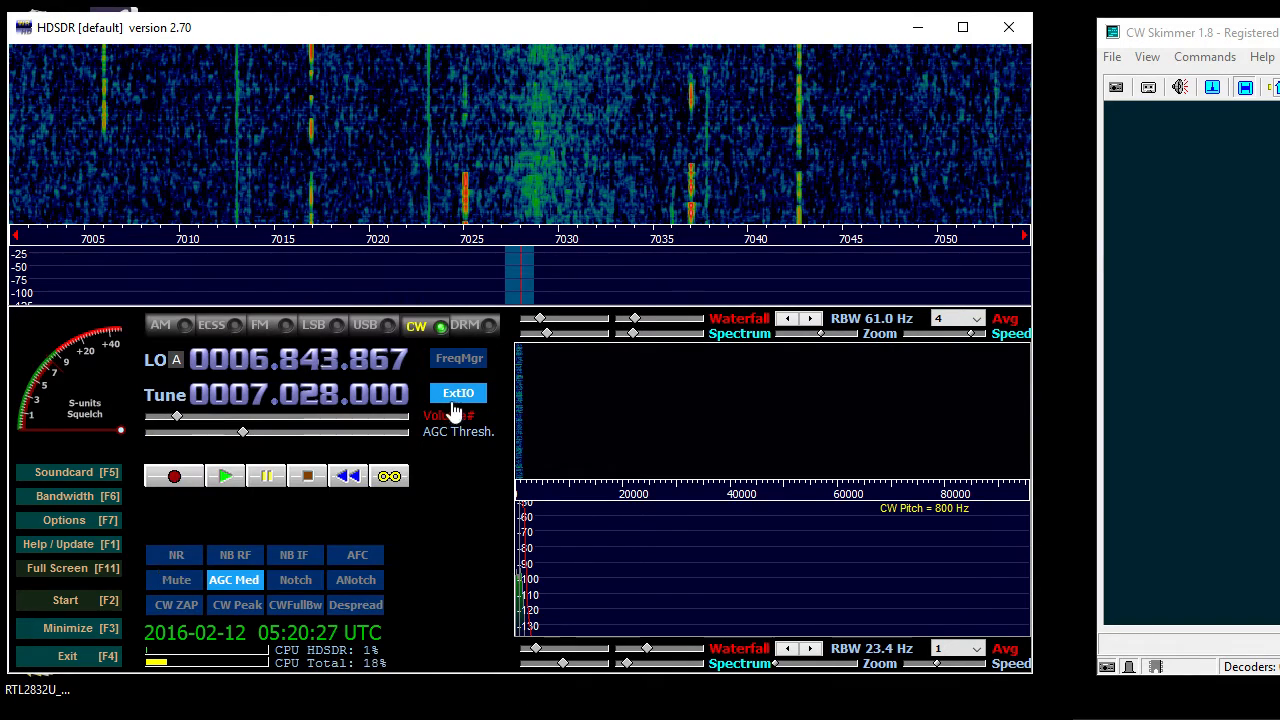
pyautogui.moveTo(84, 576)
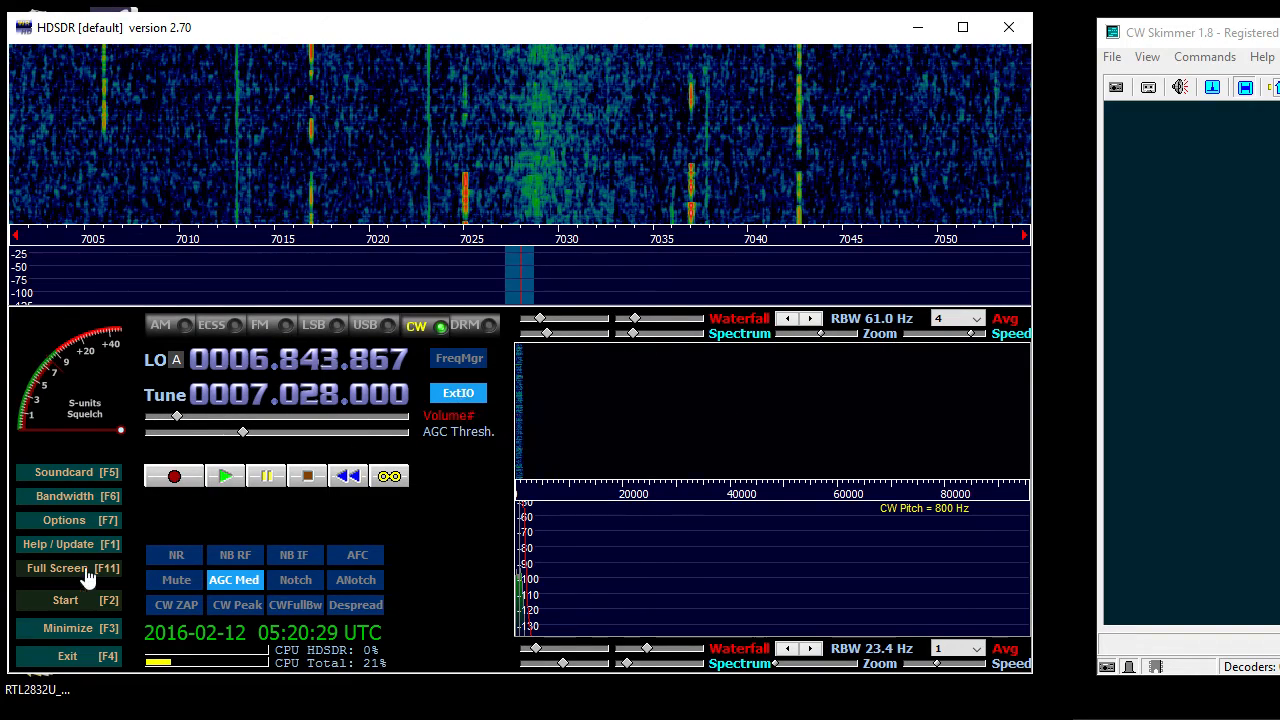
# Start the receiver so HDSDR begins showing the live waterfall
pyautogui.click(64, 600)
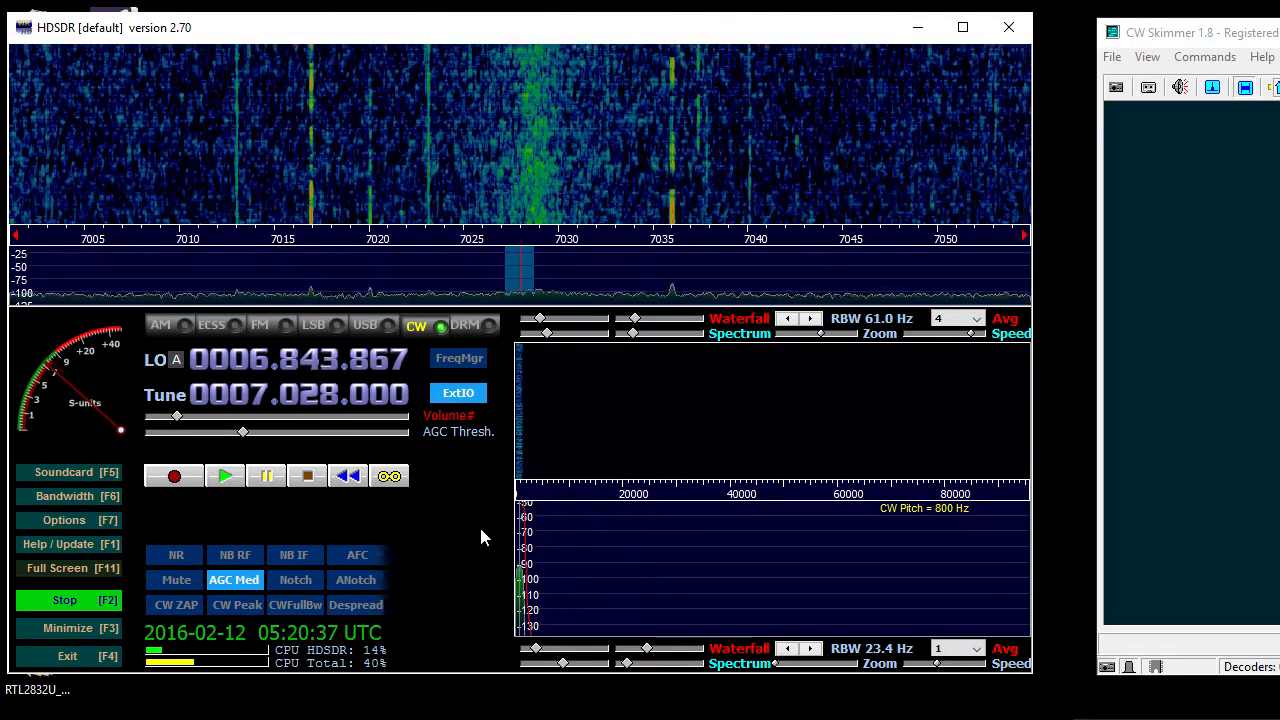
pyautogui.click(458, 392)
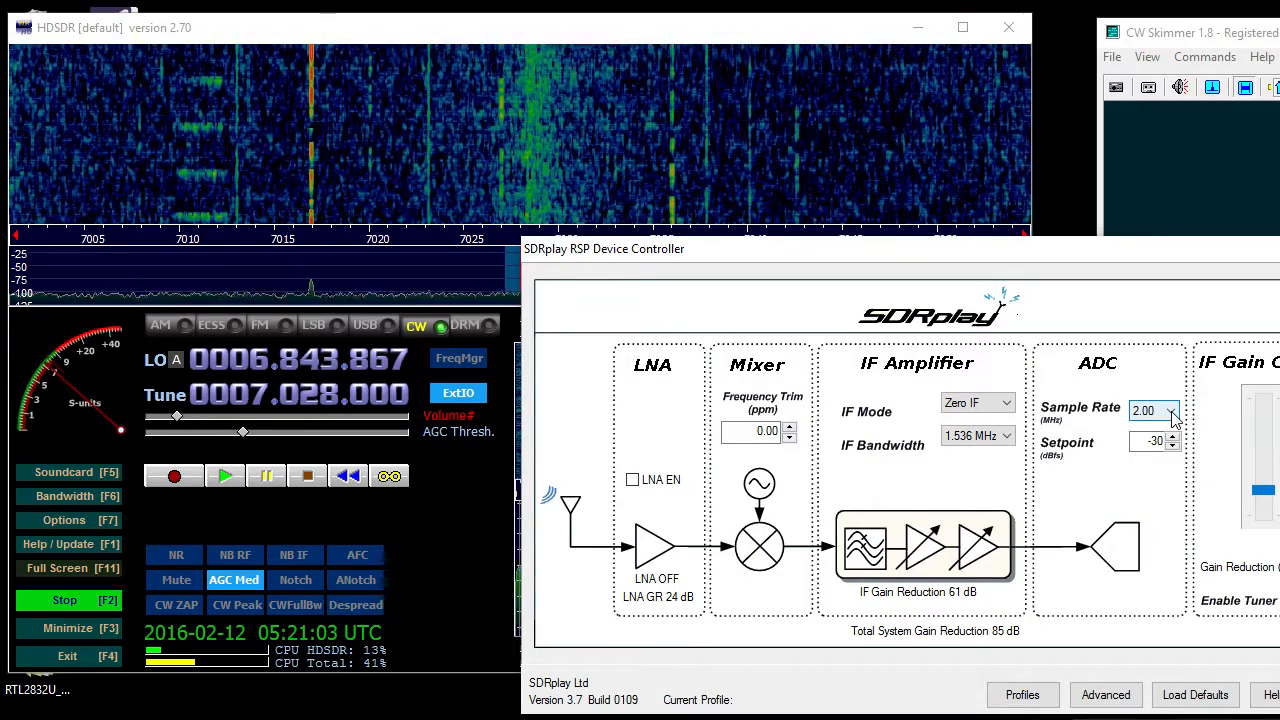
# Check the SDRplay controller's sample rate is 2.00 MHz
pyautogui.click(1174, 412)
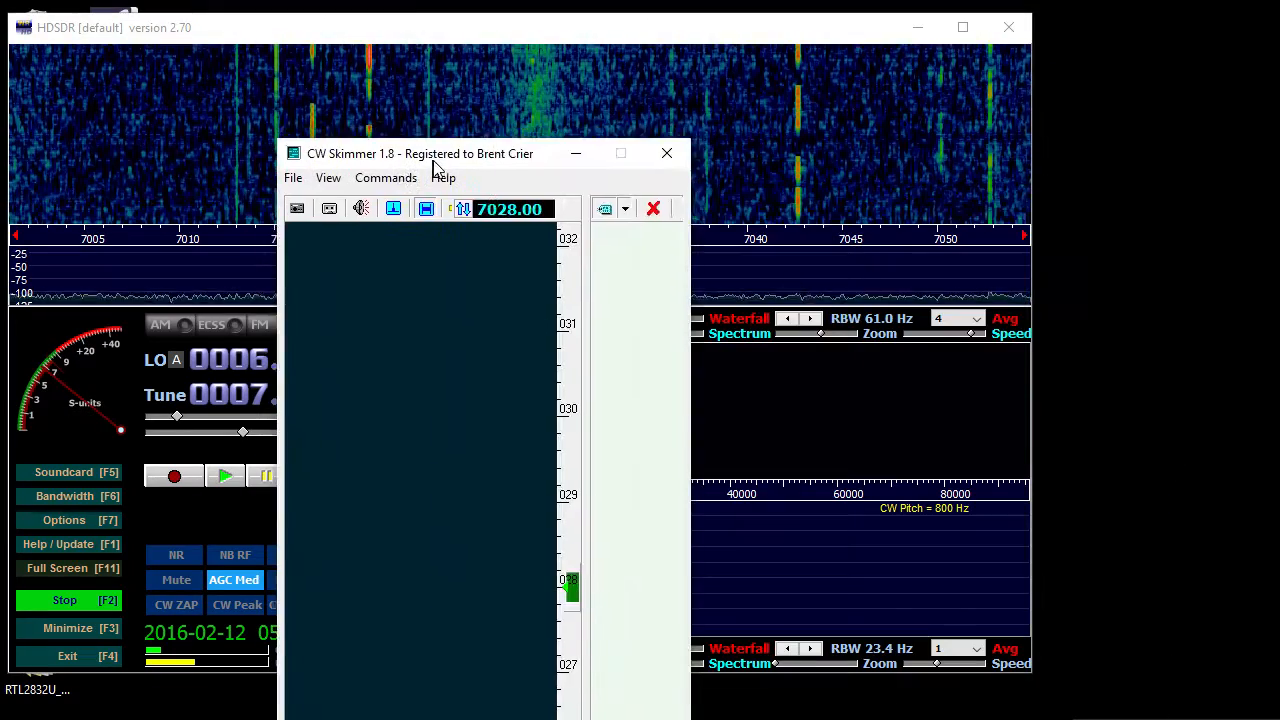
# Move CW Skimmer over HDSDR and bring up its Settings from the View menu
pyautogui.moveTo(436, 152); pyautogui.dragTo(436, 32)
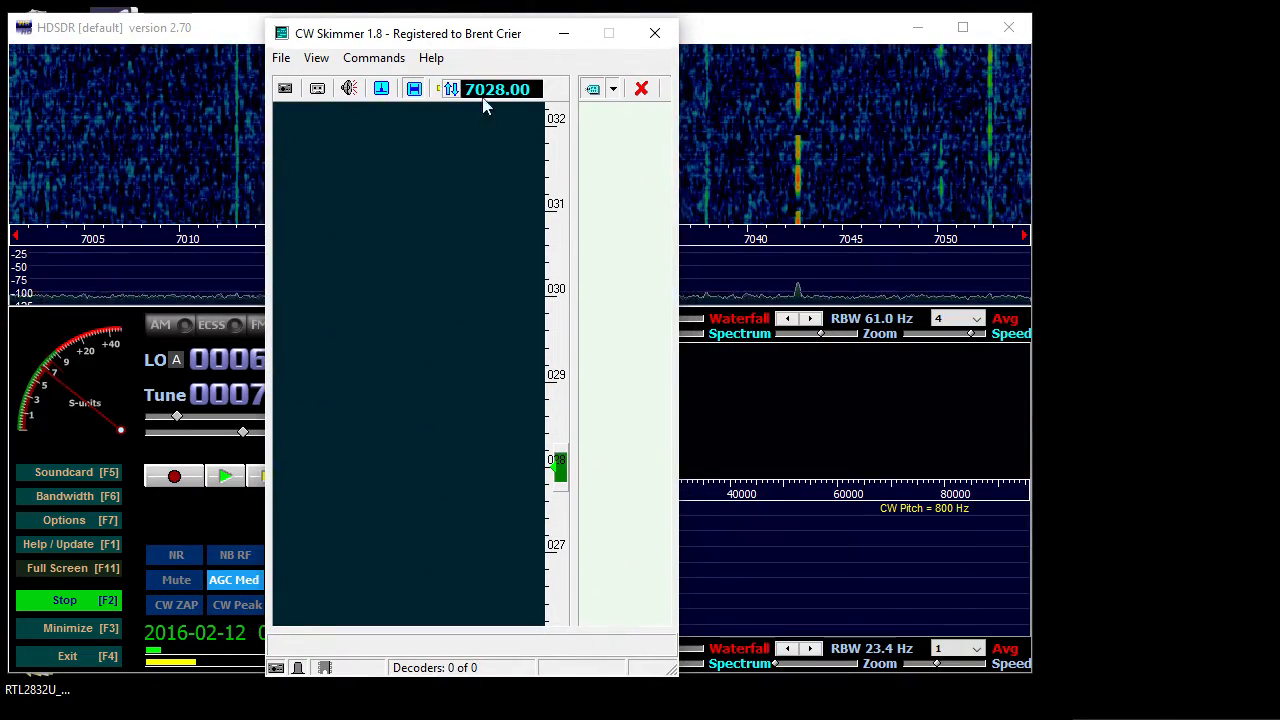
pyautogui.click(316, 56)
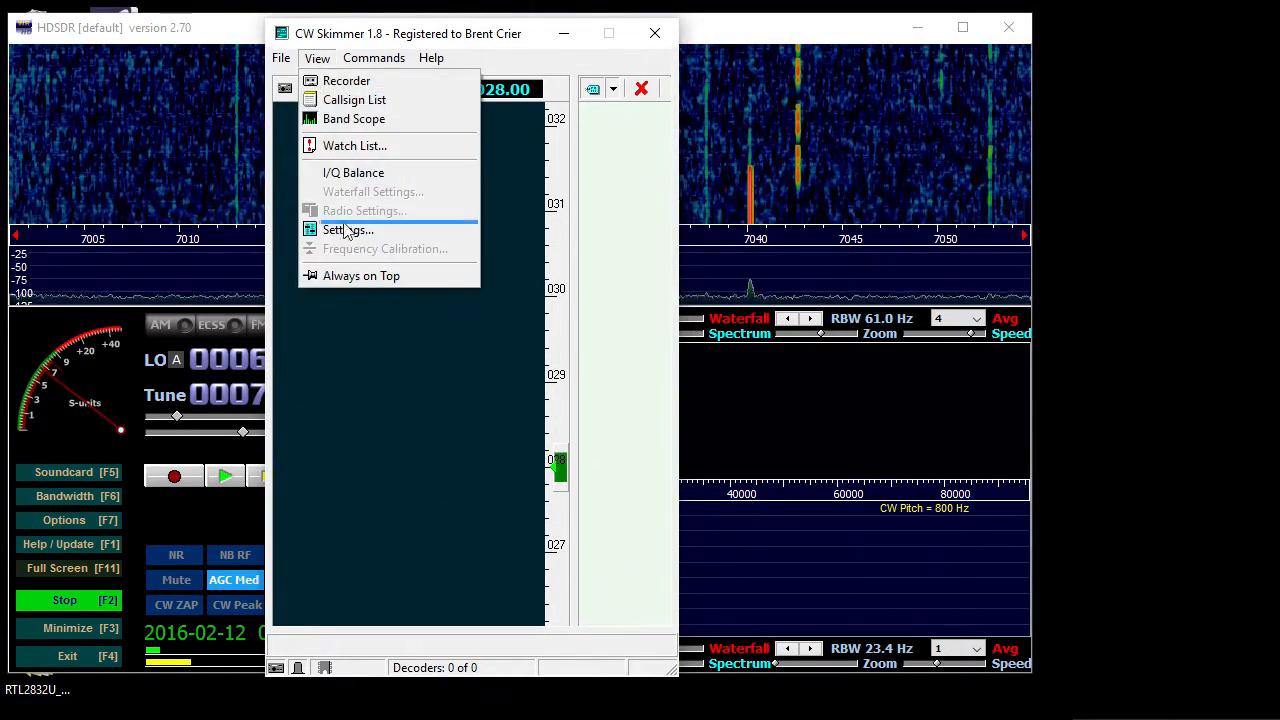
pyautogui.click(348, 230)
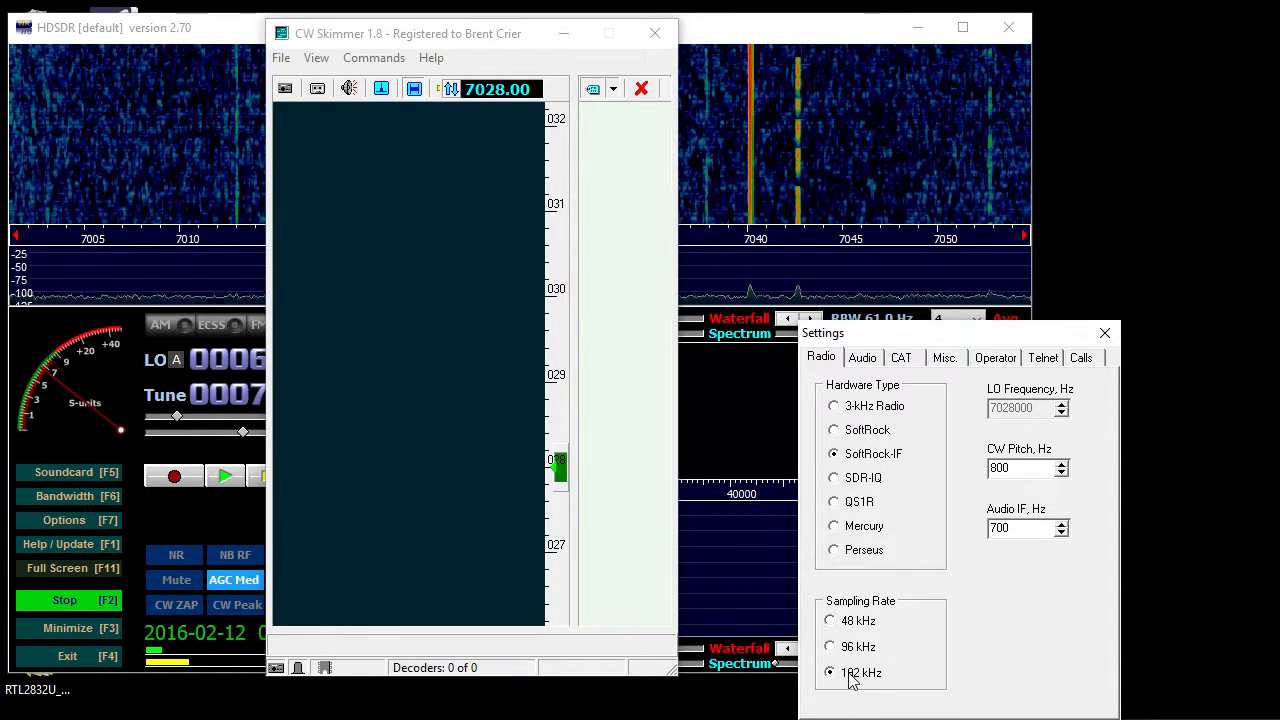
# Check Audio uses Line 1 (Virtual Audio Cable), then configure radio 1 as Kenwood on COM 11 at 9600 baud
pyautogui.click(862, 356)
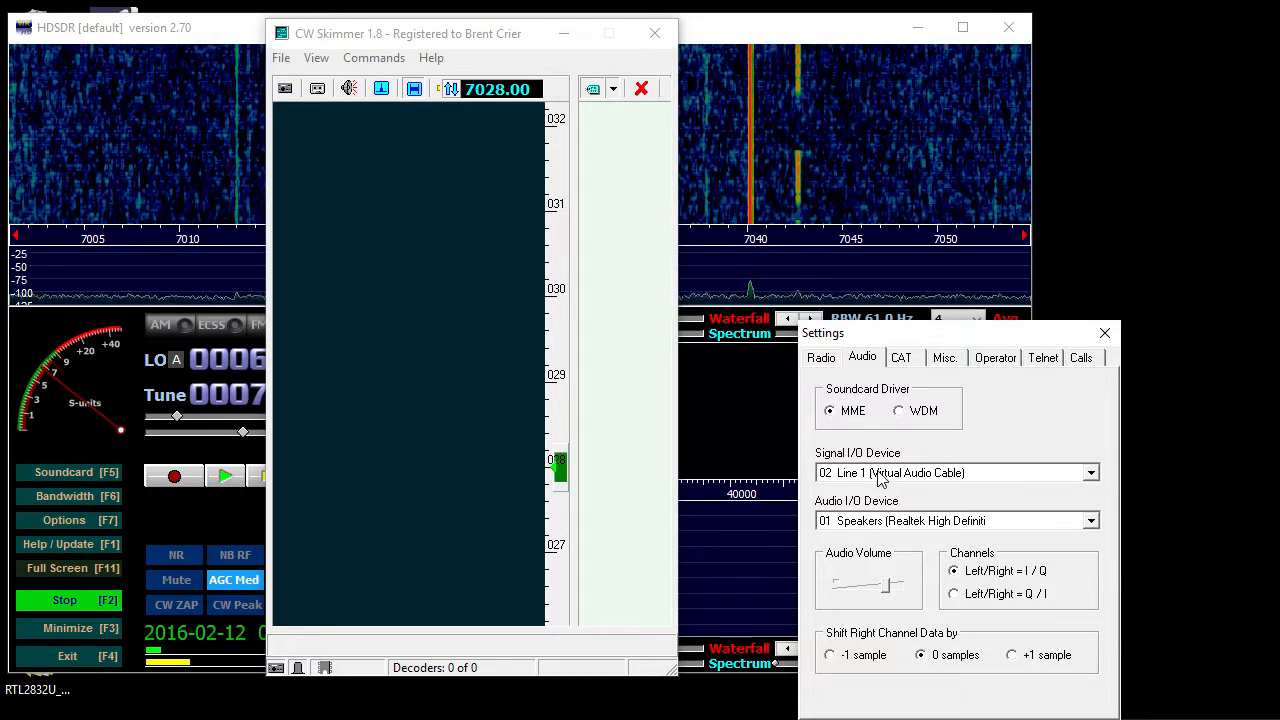
pyautogui.moveTo(880, 532)
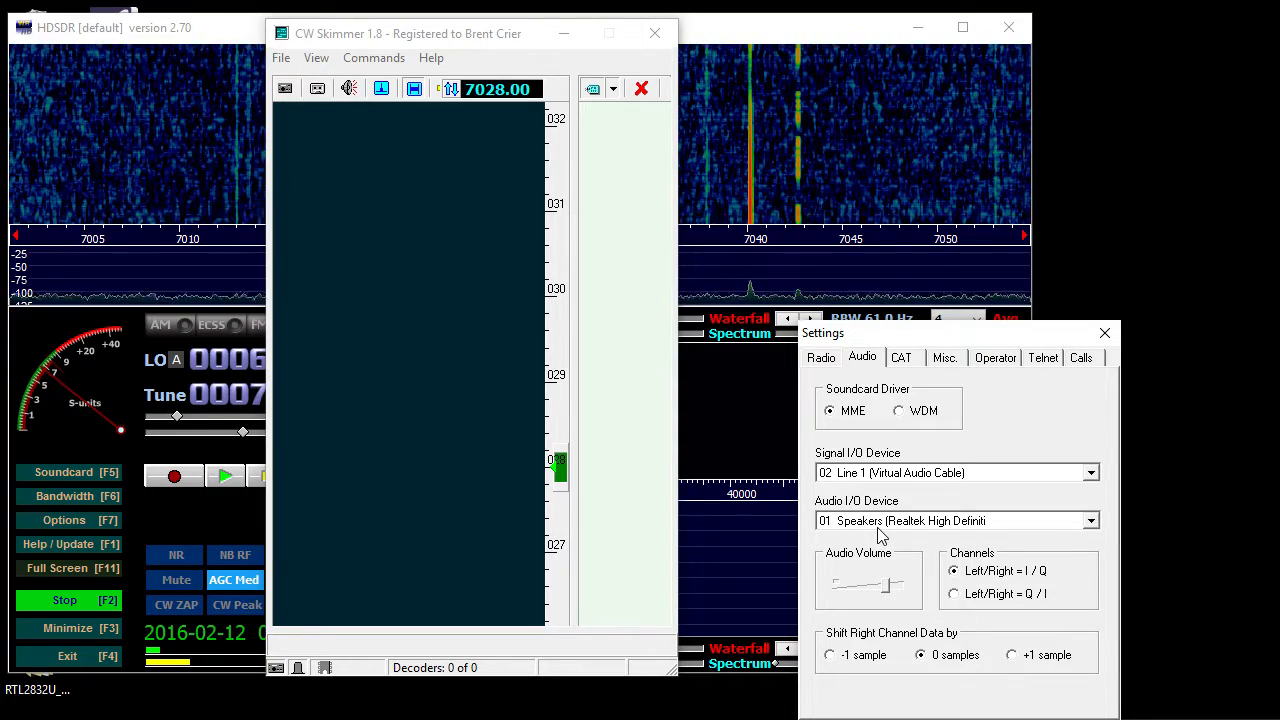
pyautogui.click(900, 356)
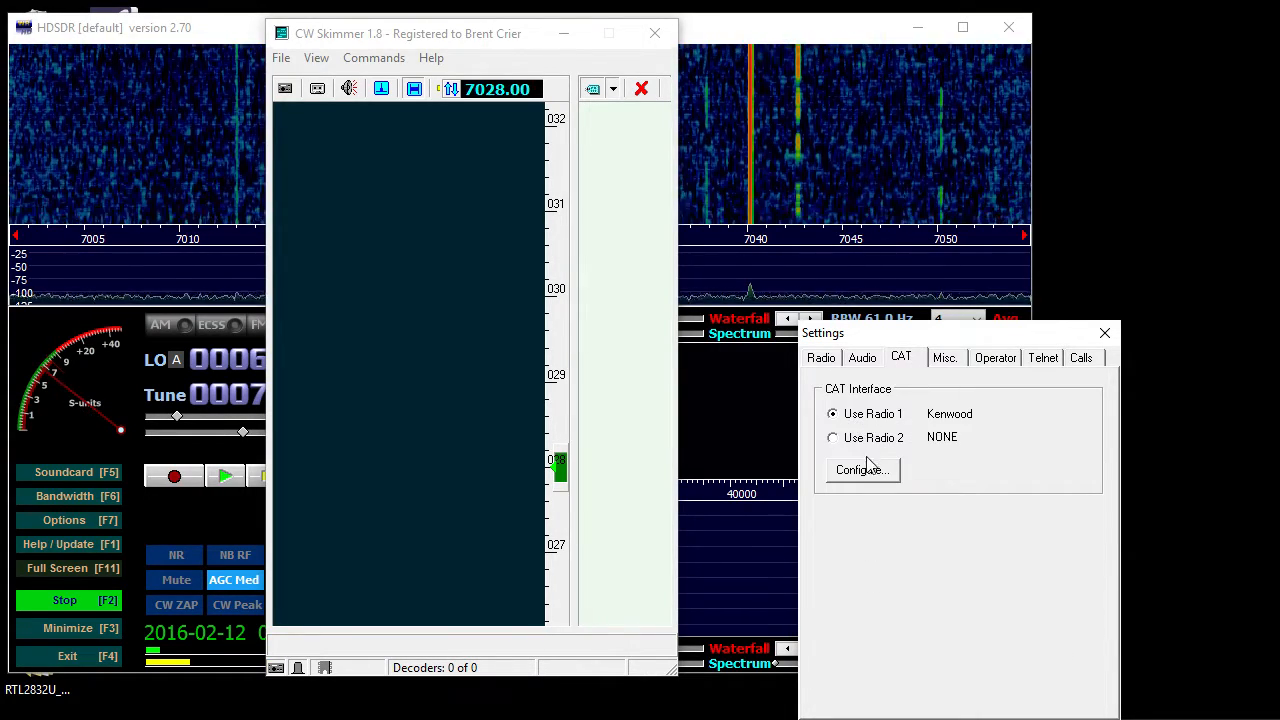
pyautogui.click(858, 470)
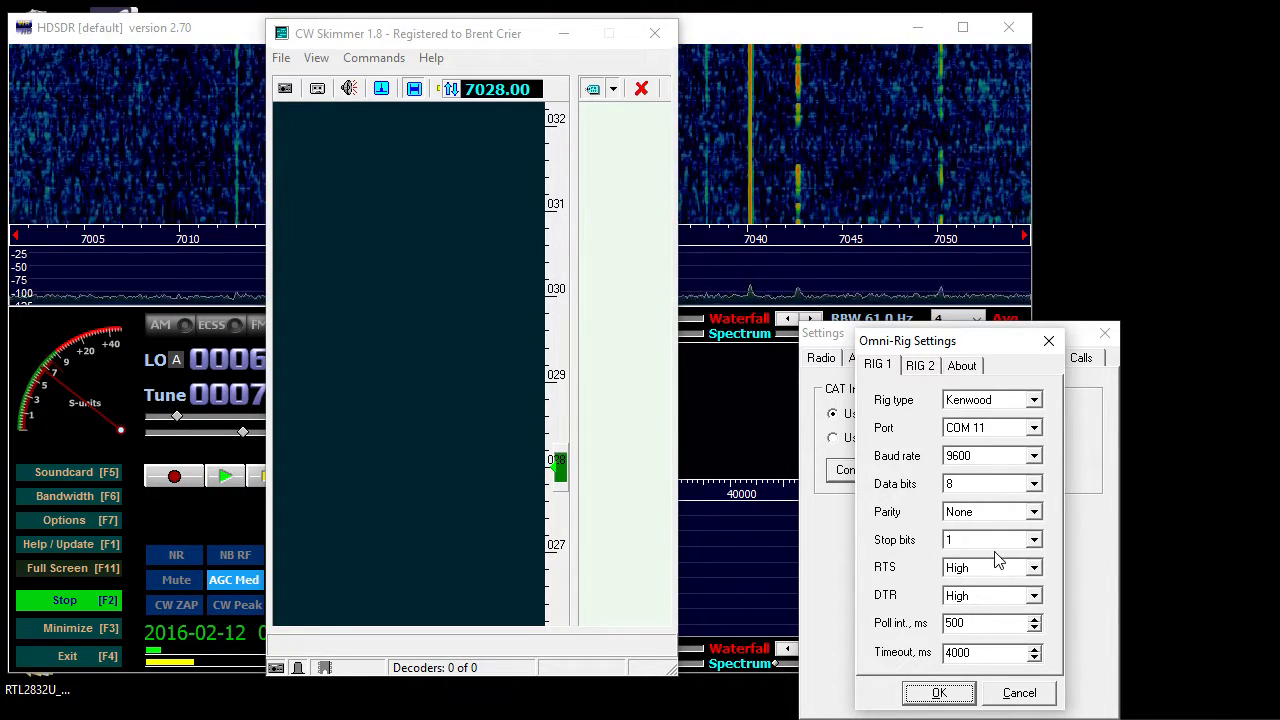
pyautogui.moveTo(938, 508)
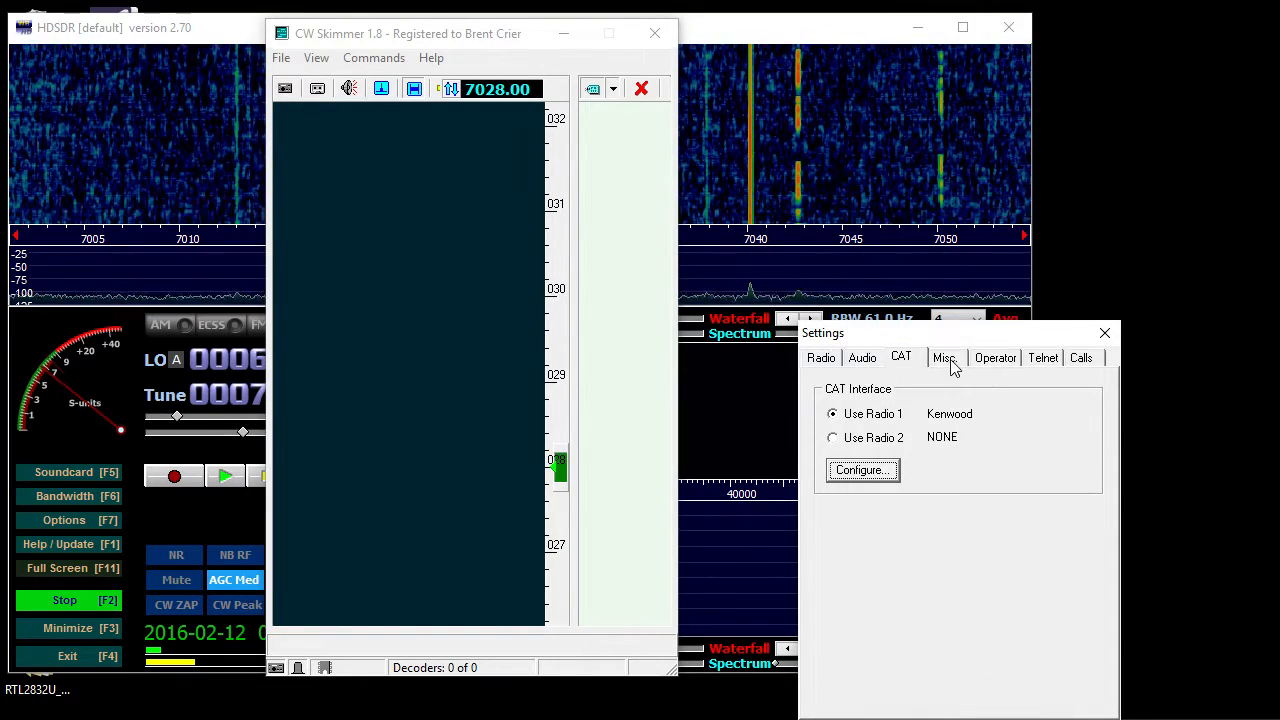
# Review the Misc band plan and 250-decoder limit, Operator details and Telnet settings
pyautogui.click(944, 356)
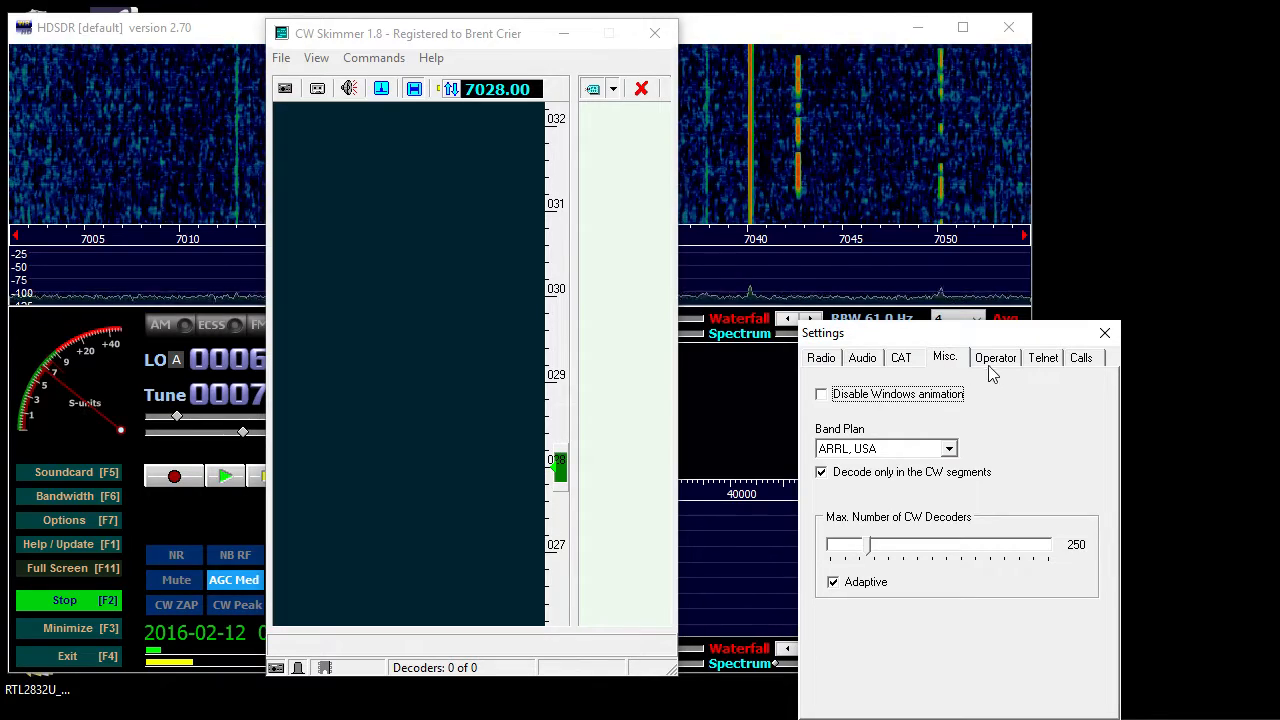
pyautogui.click(996, 356)
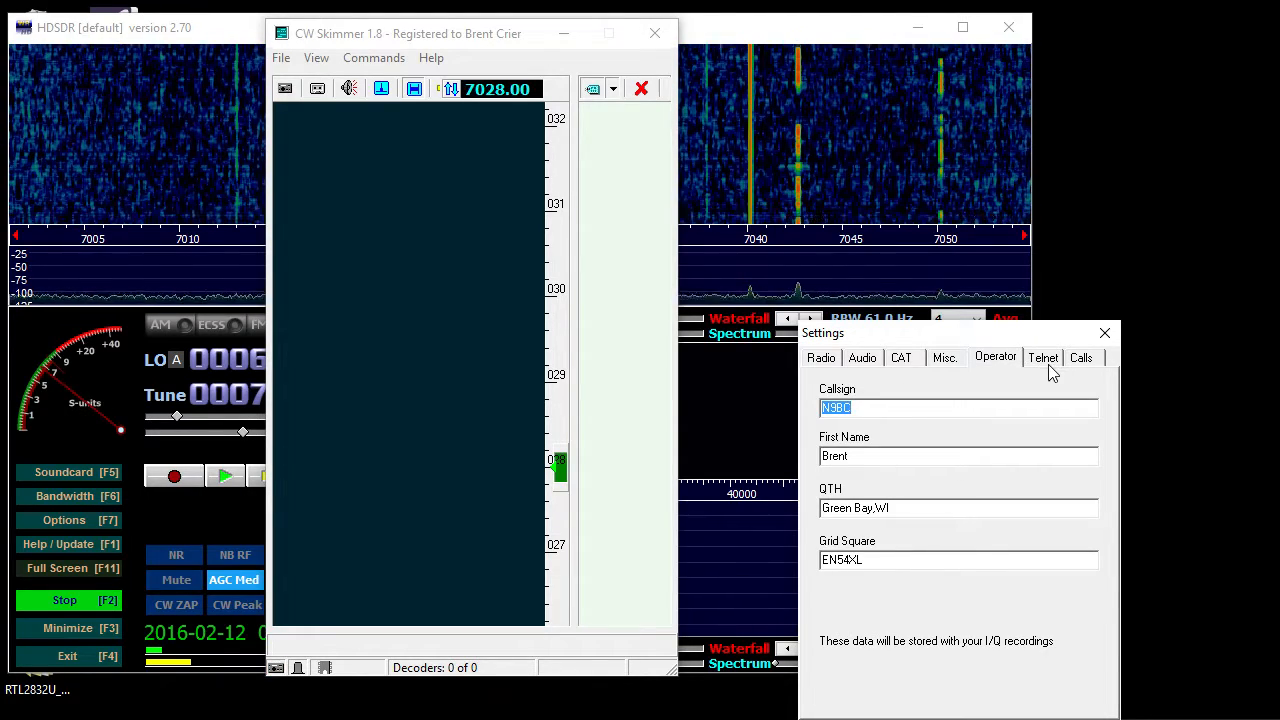
pyautogui.click(1042, 356)
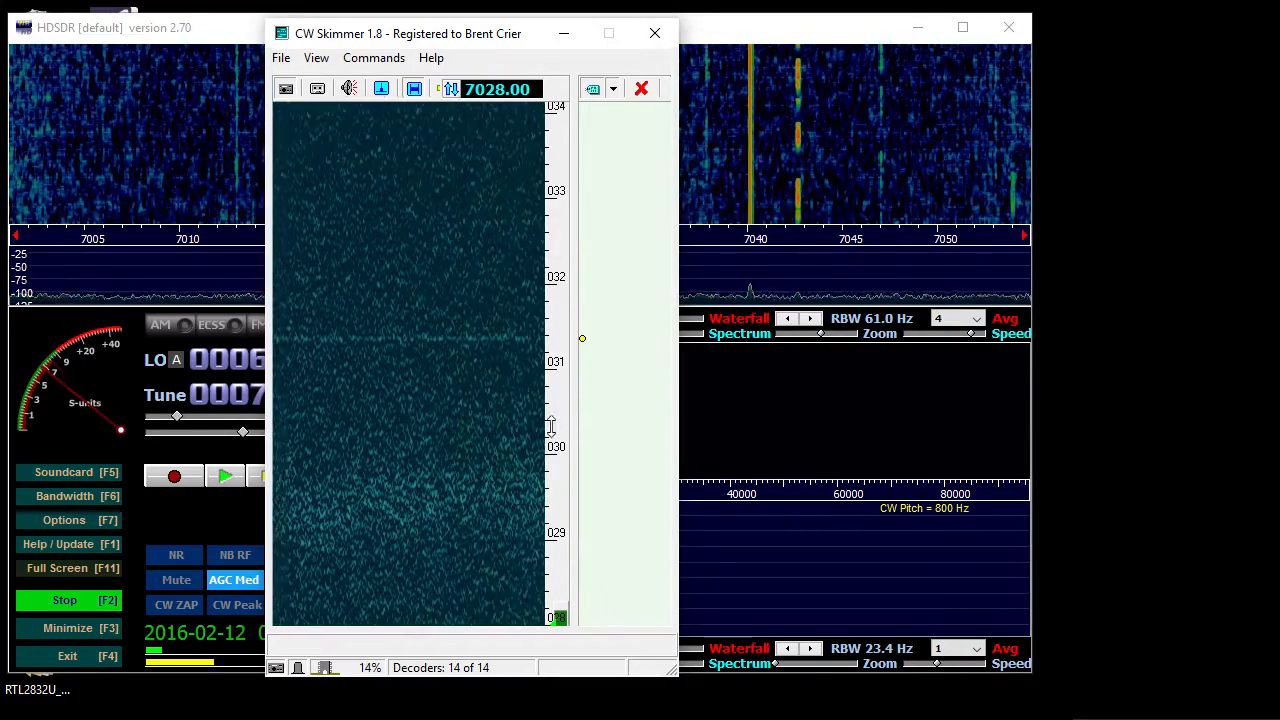
pyautogui.moveTo(408, 8)
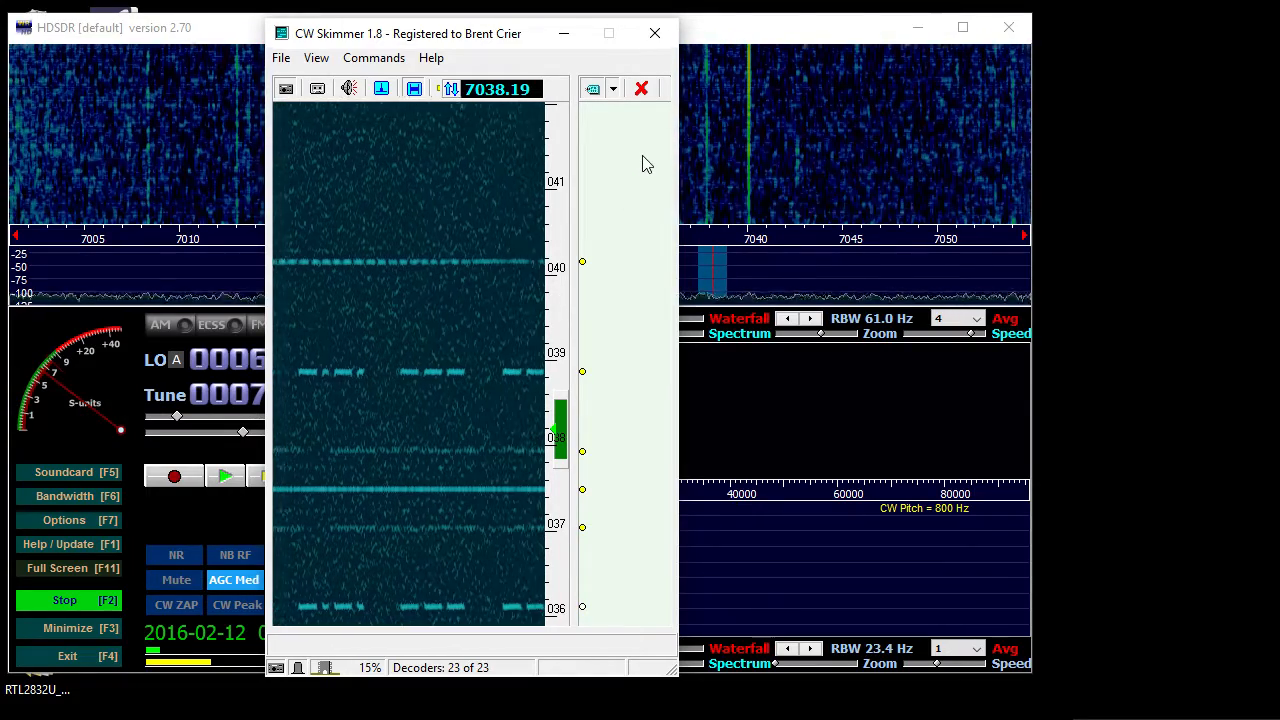
pyautogui.moveTo(632, 178)
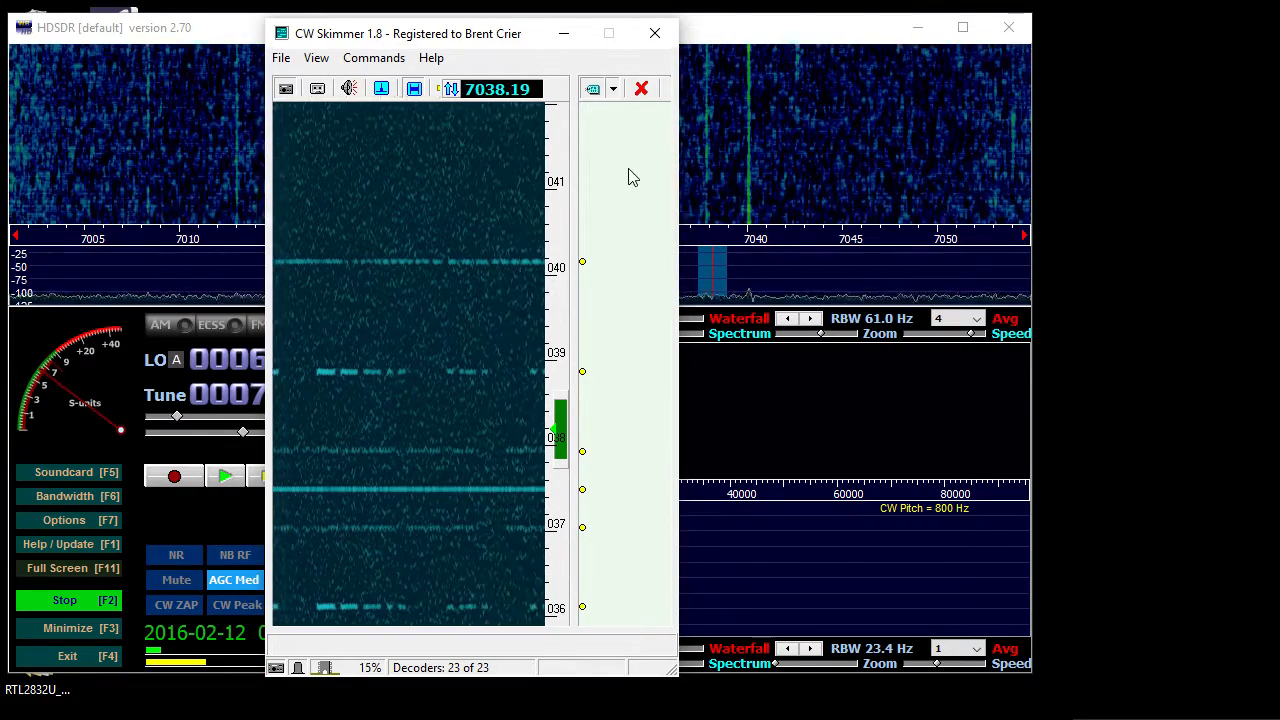